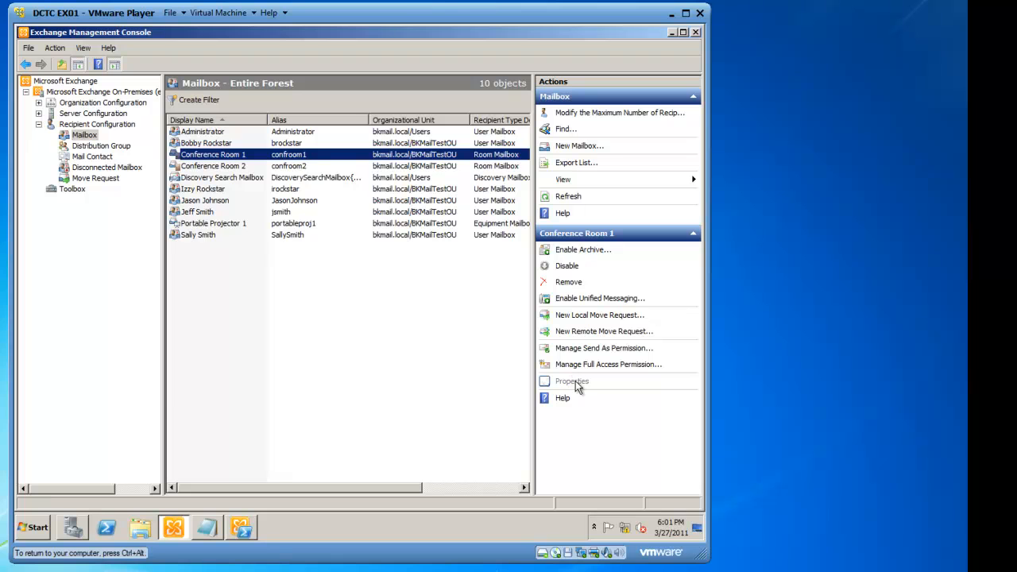
# Step: Enter a resource capacity of 12 on Conference Room 1's Resource General tab
pyautogui.click(571, 380)
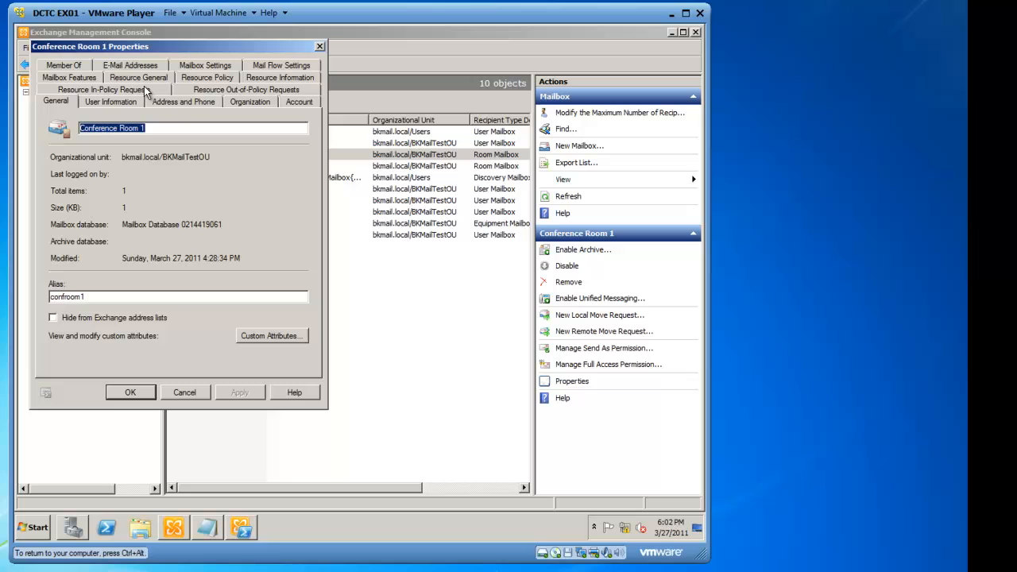
pyautogui.click(138, 101)
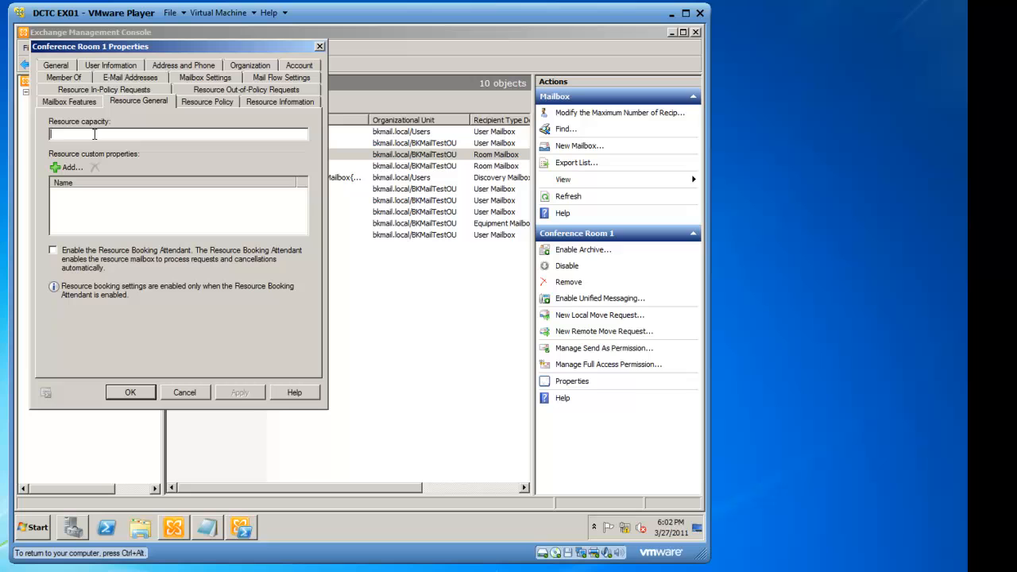
pyautogui.write('12')
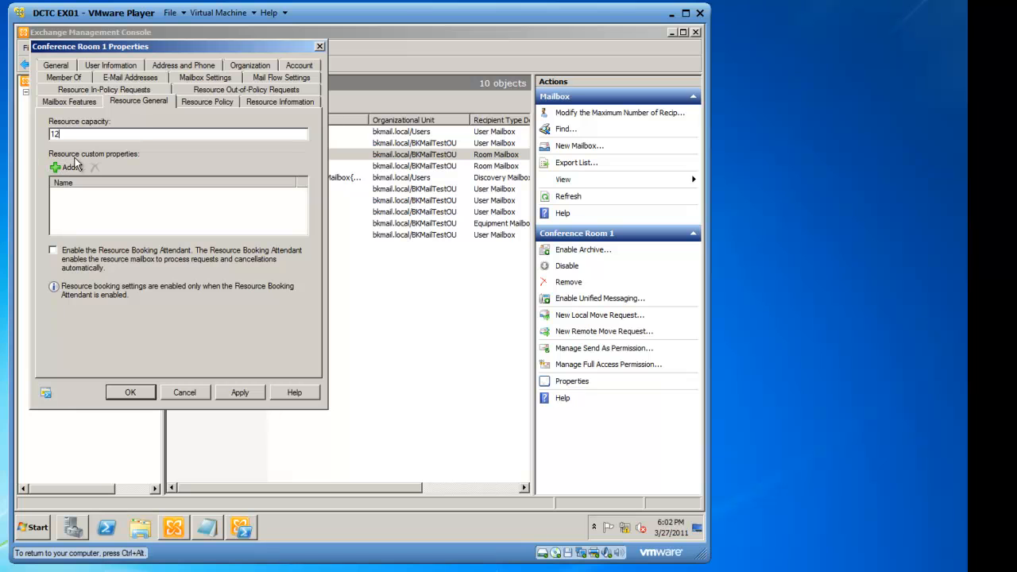
pyautogui.moveTo(136, 191)
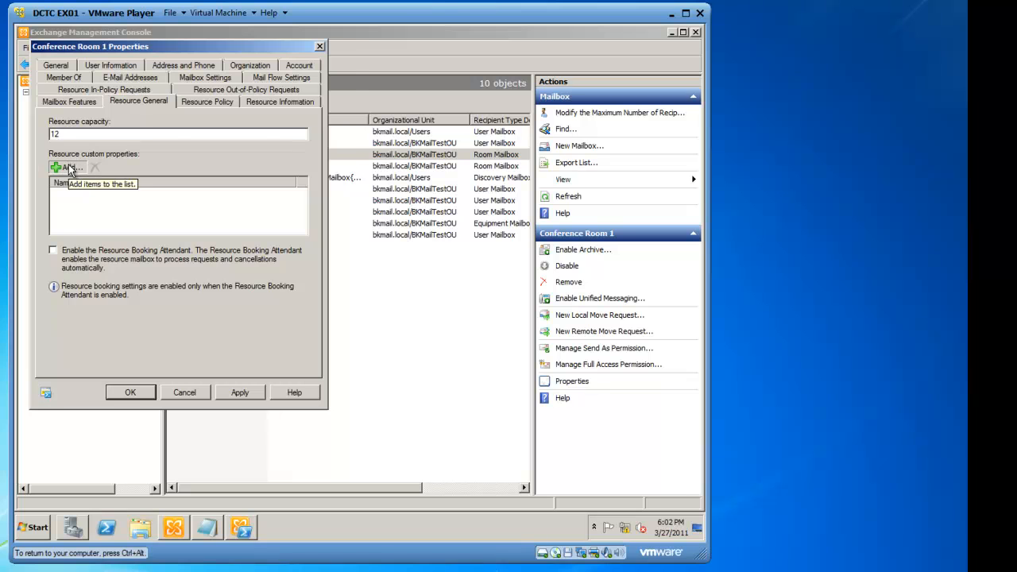
# Step: Dismiss the empty custom property list and cancel Conference Room 1's properties
pyautogui.click(65, 167)
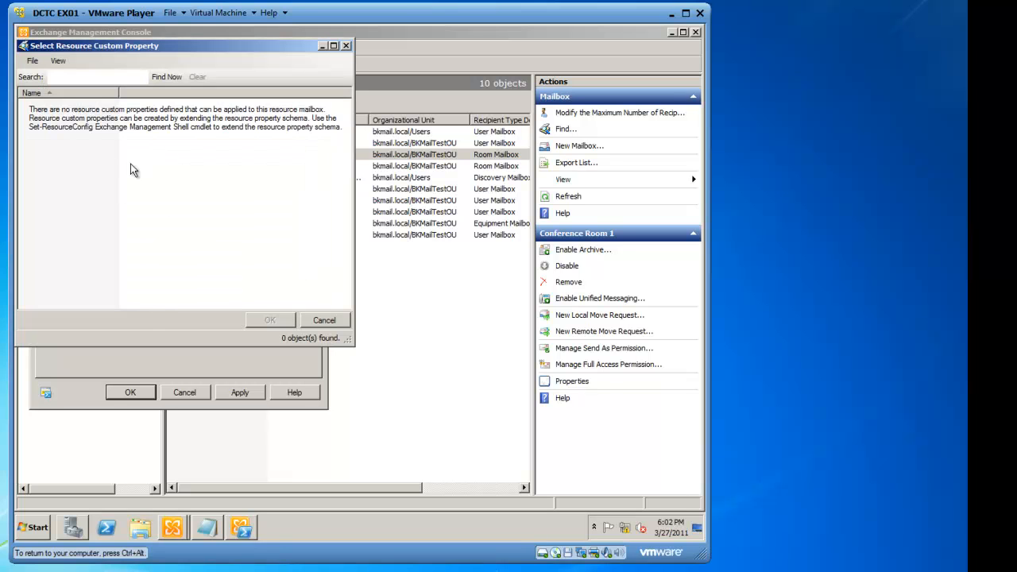
pyautogui.moveTo(126, 178)
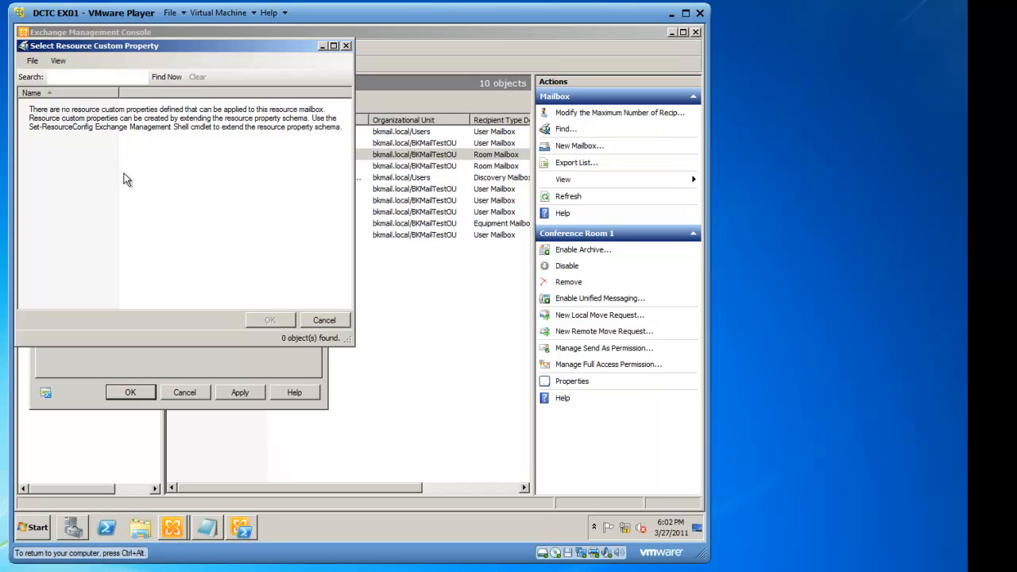
pyautogui.click(324, 320)
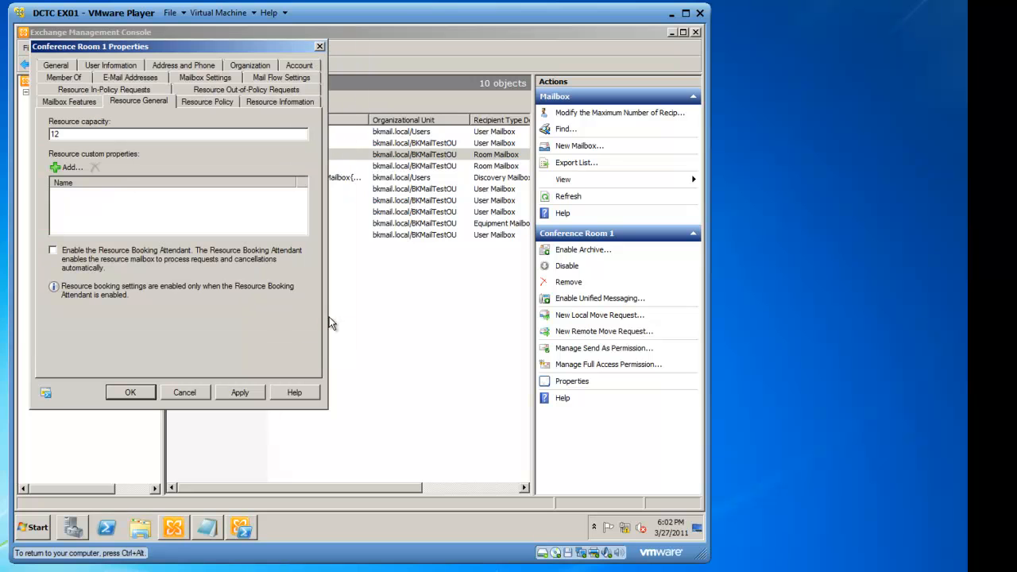
pyautogui.moveTo(134, 244)
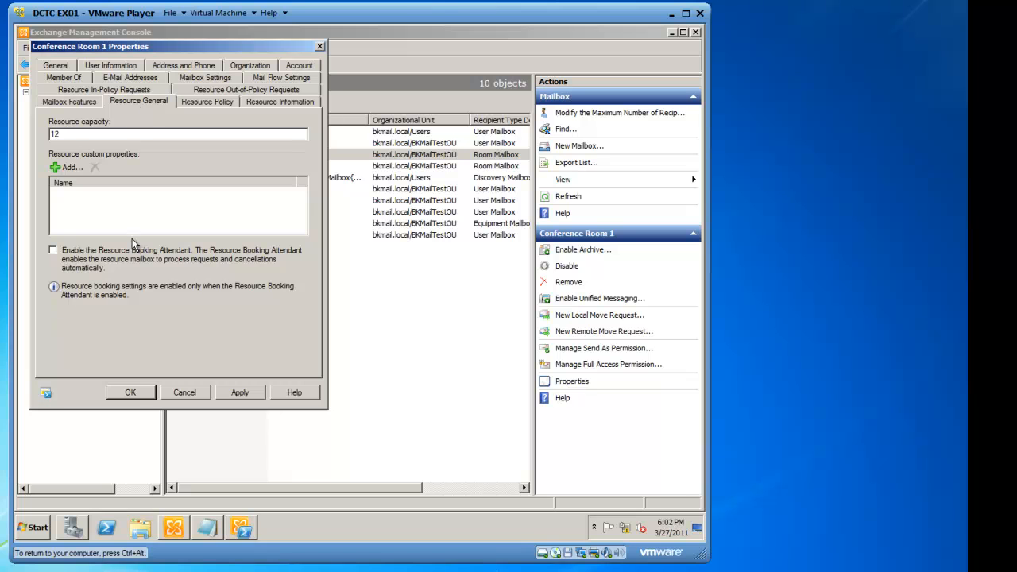
pyautogui.click(184, 392)
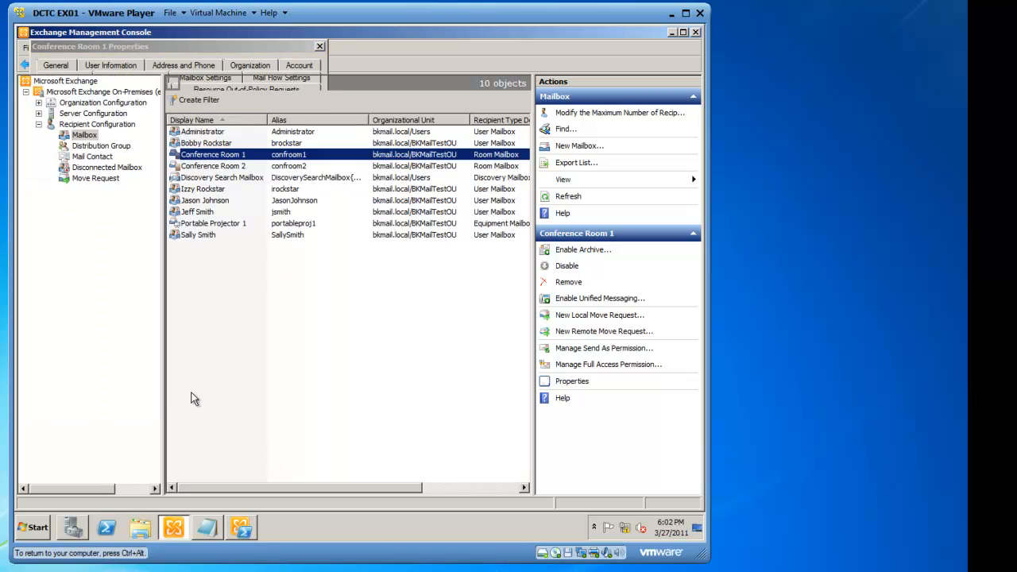
pyautogui.click(319, 46)
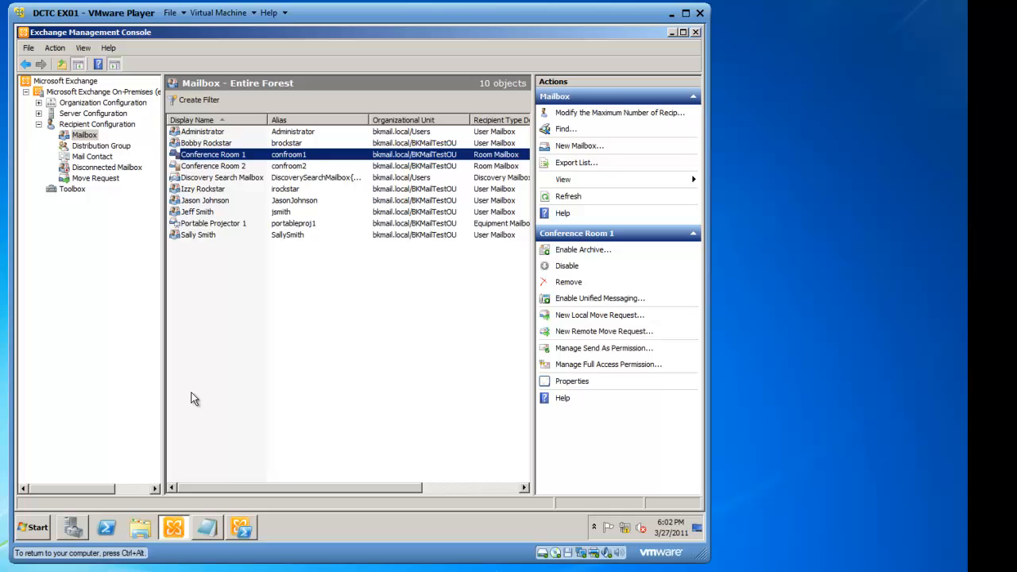
pyautogui.moveTo(606, 64)
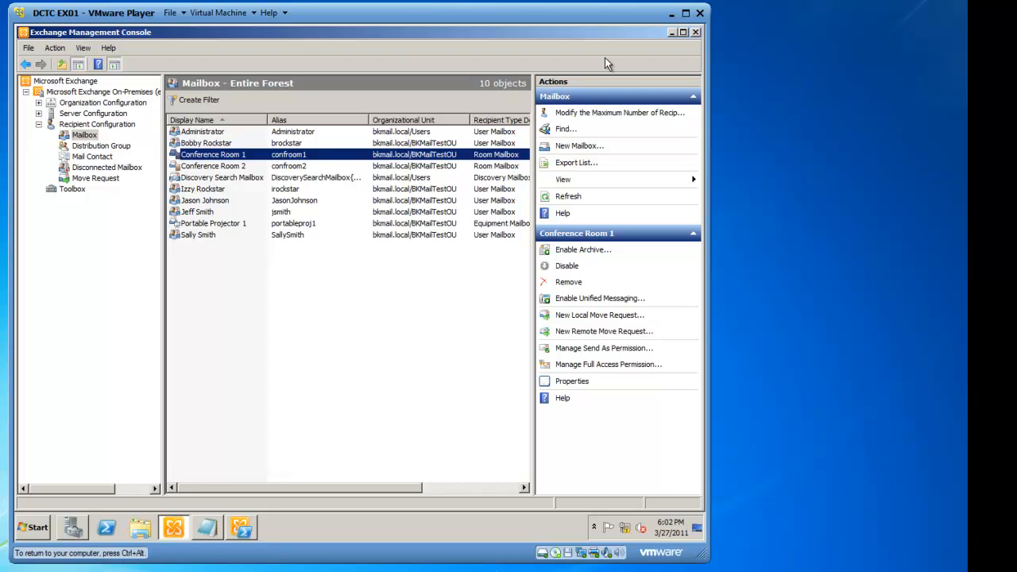
pyautogui.moveTo(687, 38)
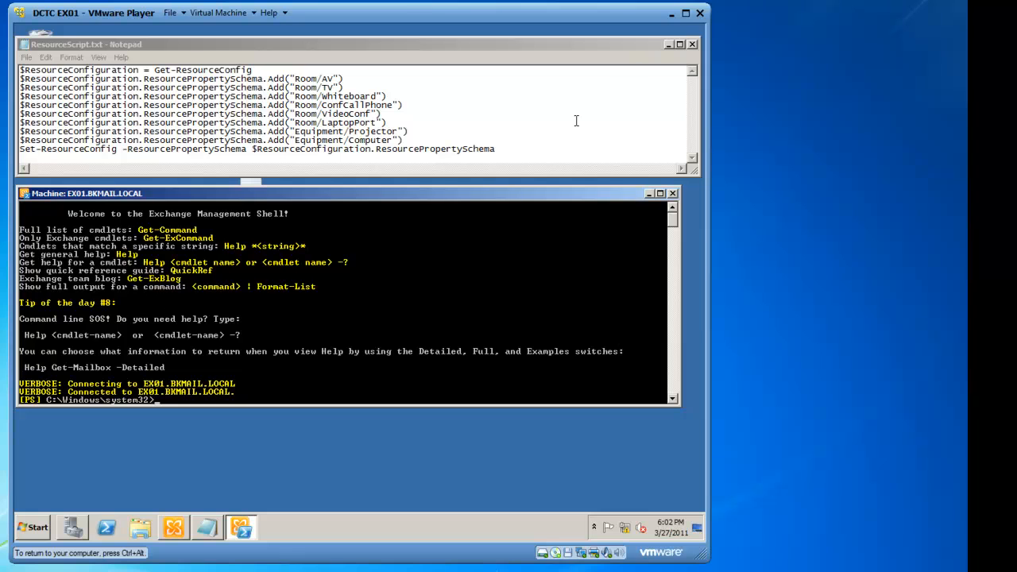
pyautogui.moveTo(267, 397)
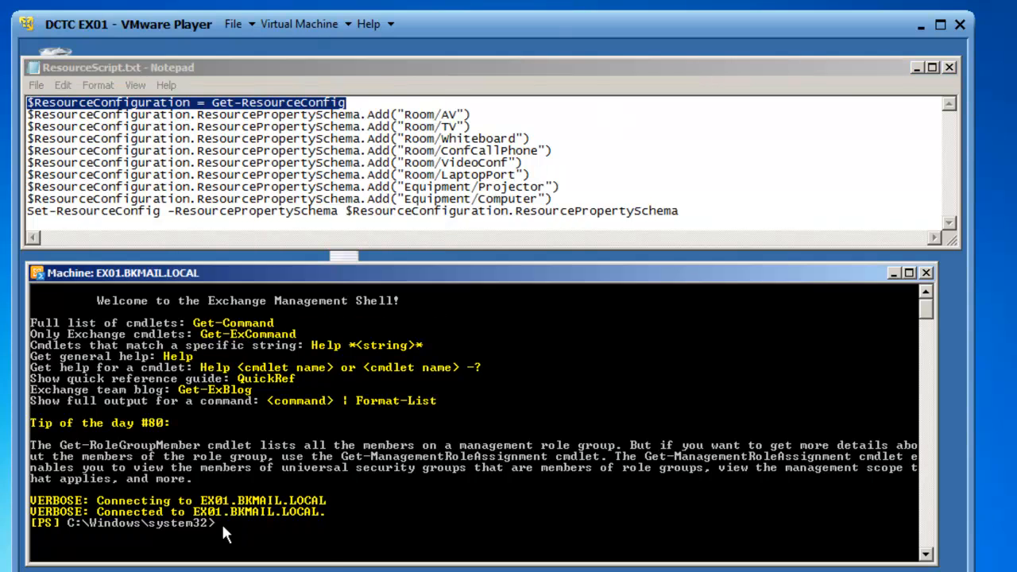
# Step: Run $ResourceConfiguration = Get-ResourceConfig in Exchange Management Shell
pyautogui.write('$ResourceConfiguration = Get-ResourceConfig')
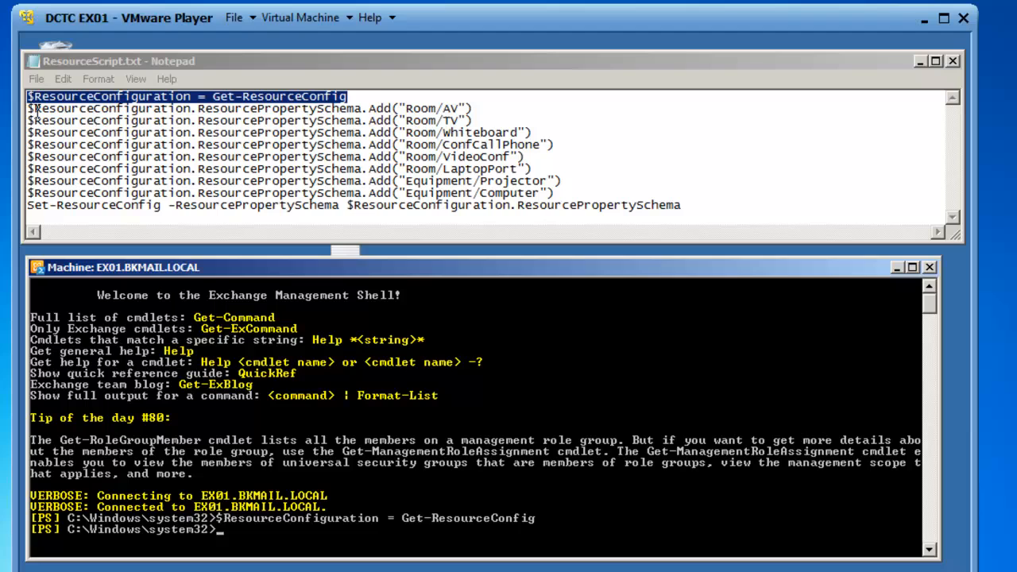
pyautogui.moveTo(421, 144)
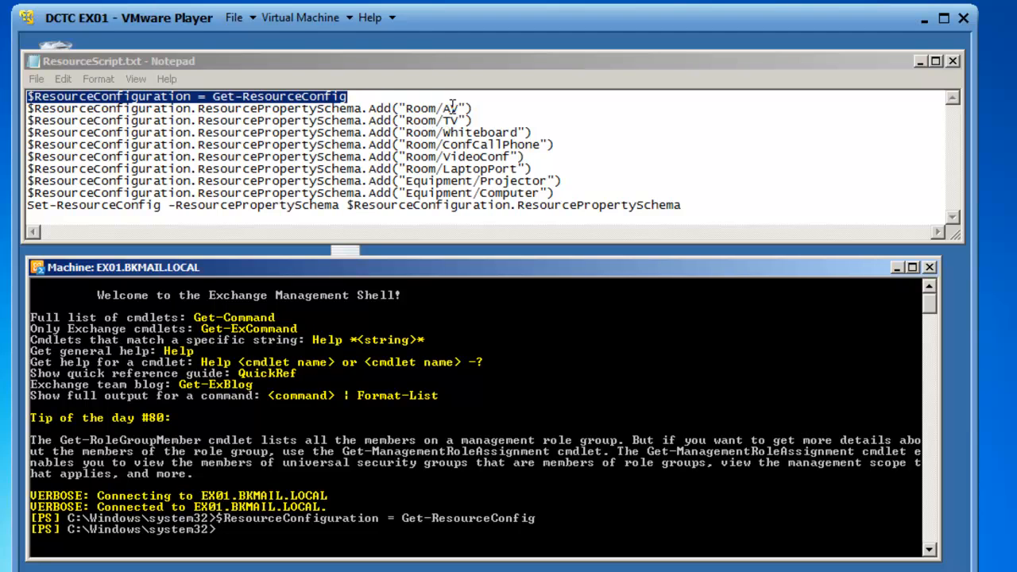
pyautogui.moveTo(467, 148)
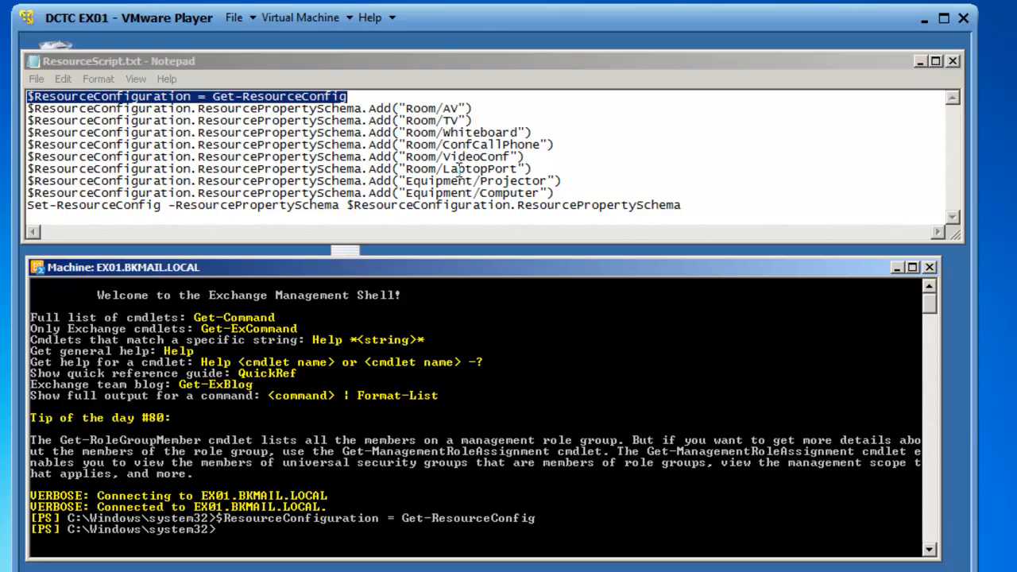
pyautogui.moveTo(458, 171)
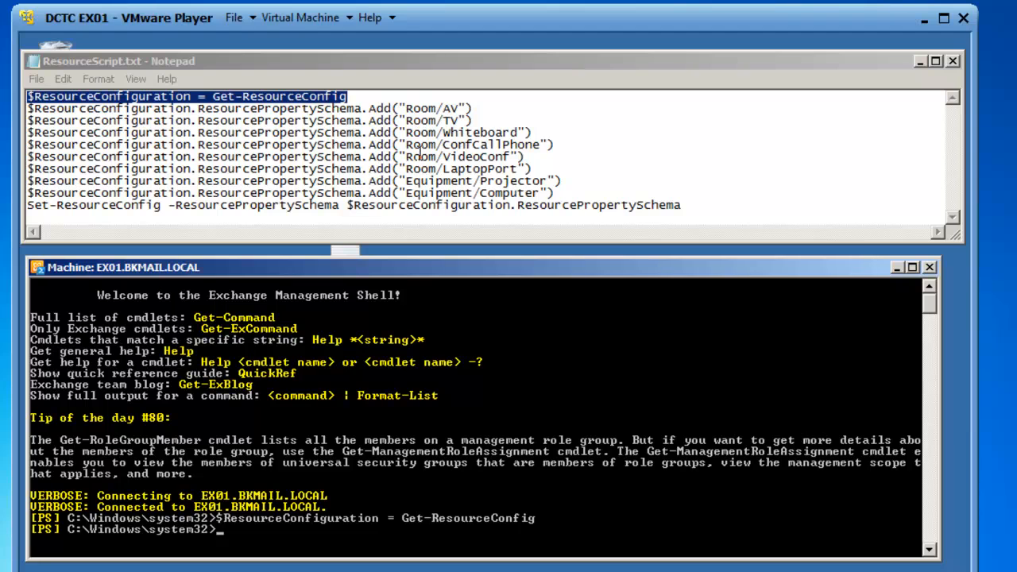
pyautogui.moveTo(426, 163)
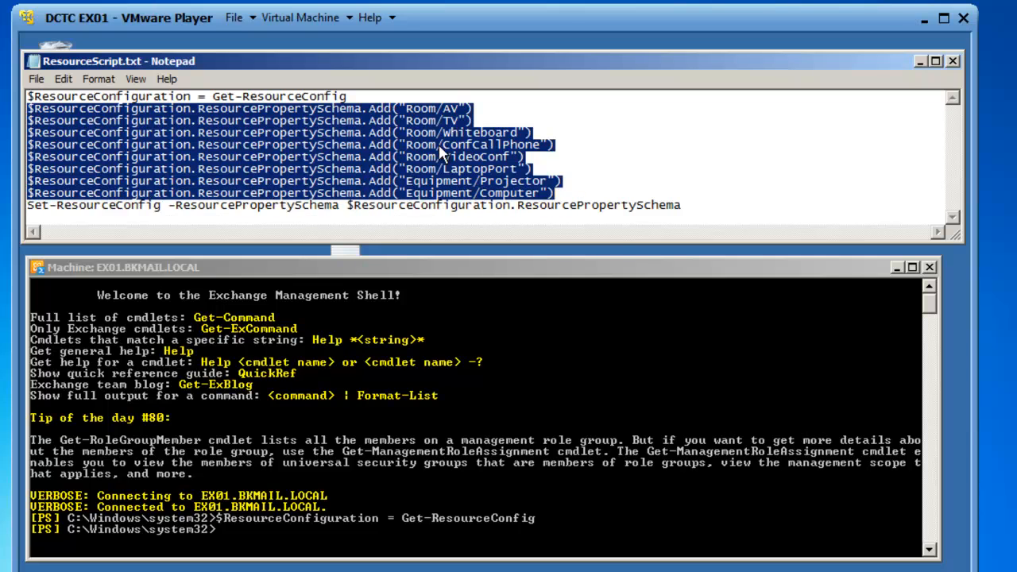
pyautogui.moveTo(243, 540)
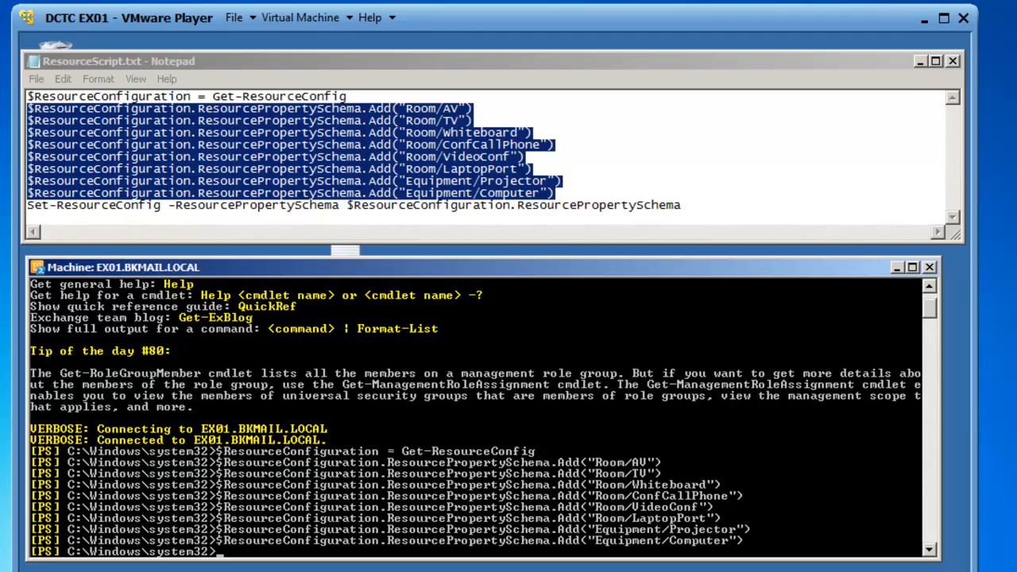
pyautogui.moveTo(244, 497)
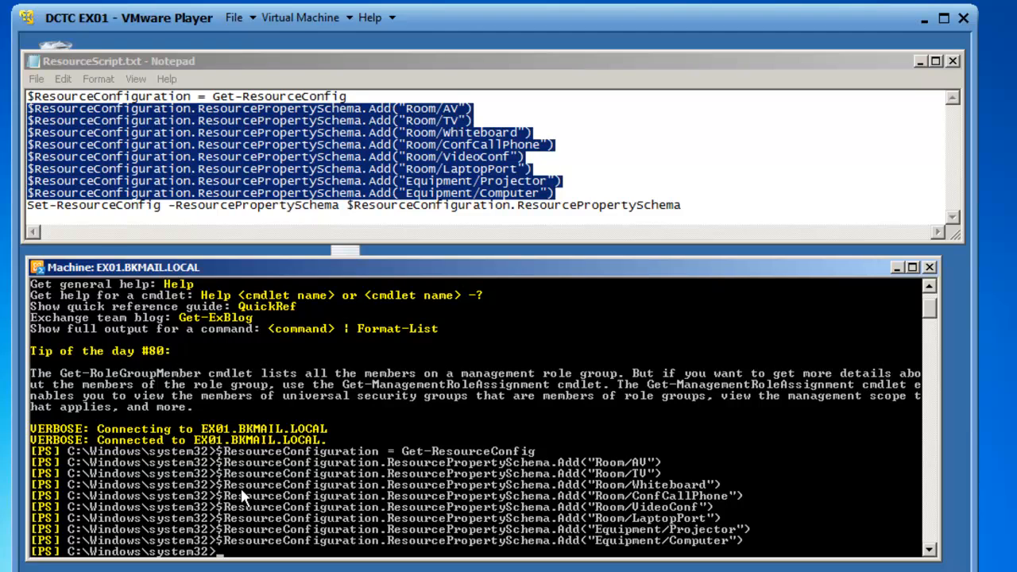
pyautogui.moveTo(143, 135)
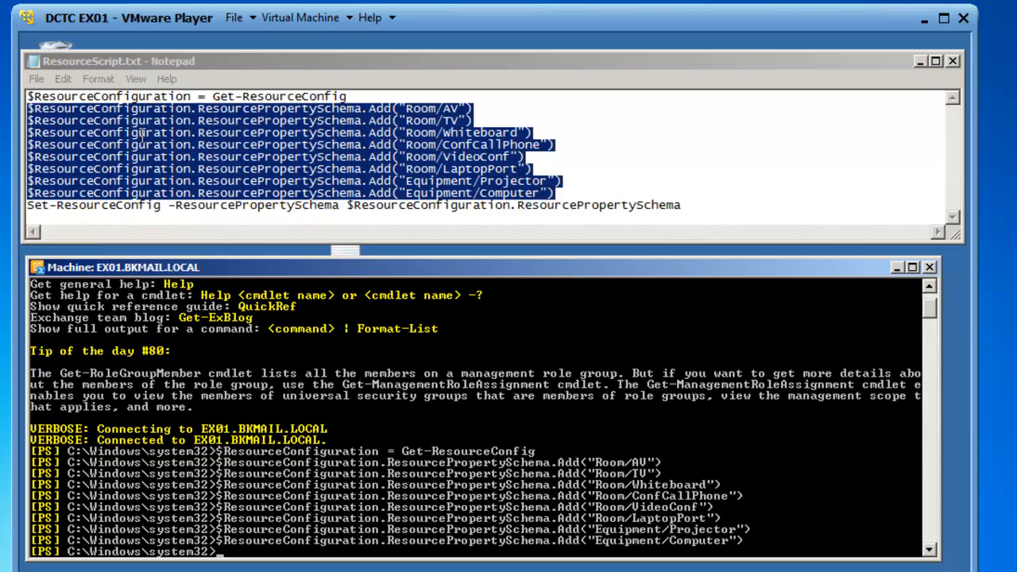
pyautogui.moveTo(49, 219)
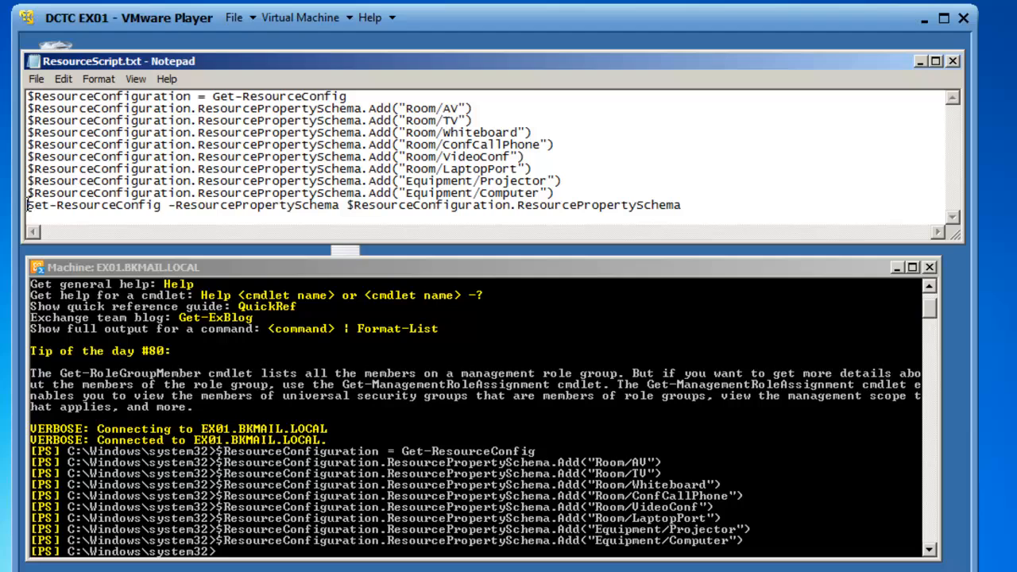
# Step: Copy the Set-ResourceConfig line from the Notepad script
pyautogui.moveTo(28, 205); pyautogui.dragTo(270, 205)
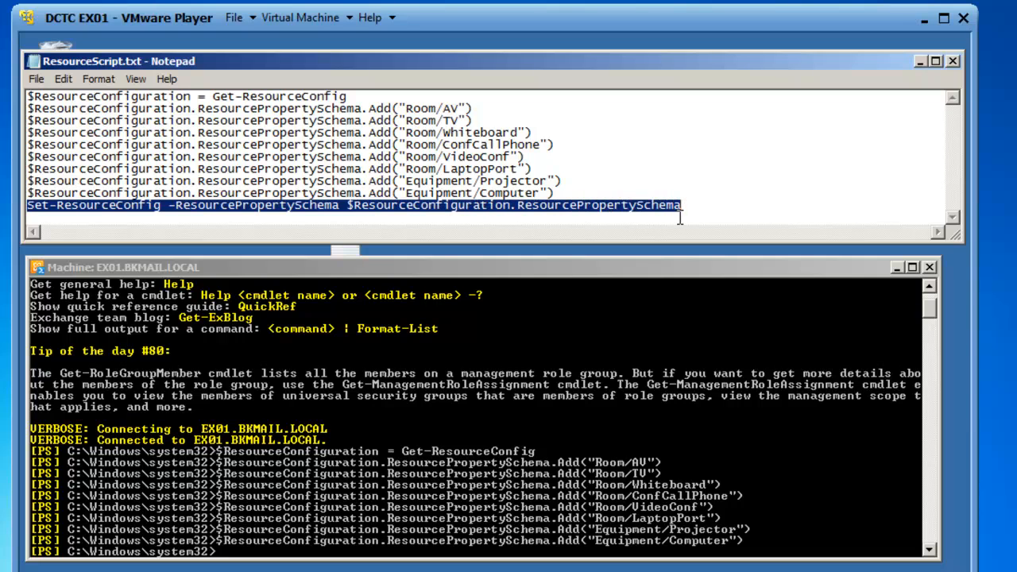
pyautogui.rightClick(679, 207)
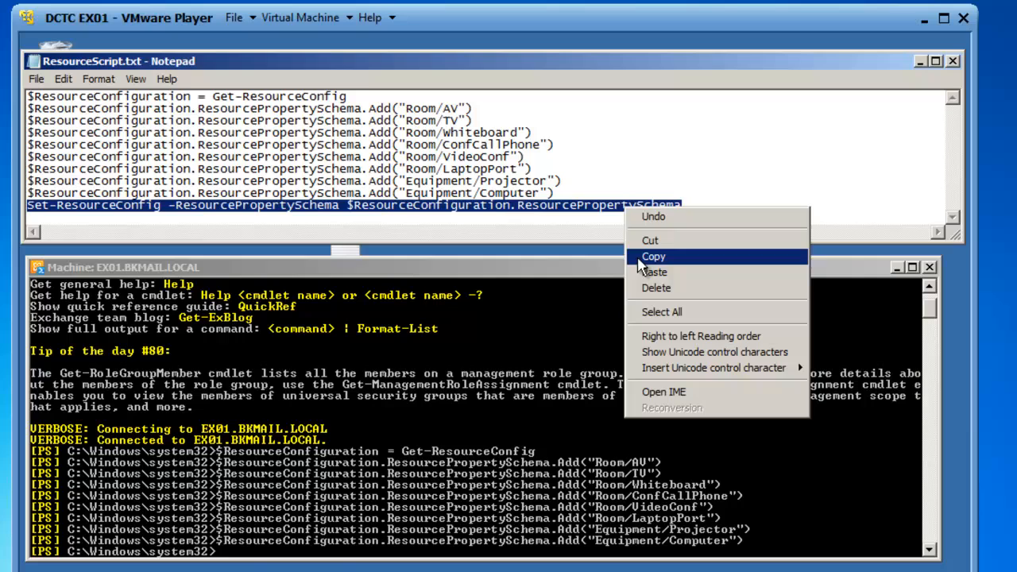
pyautogui.click(654, 256)
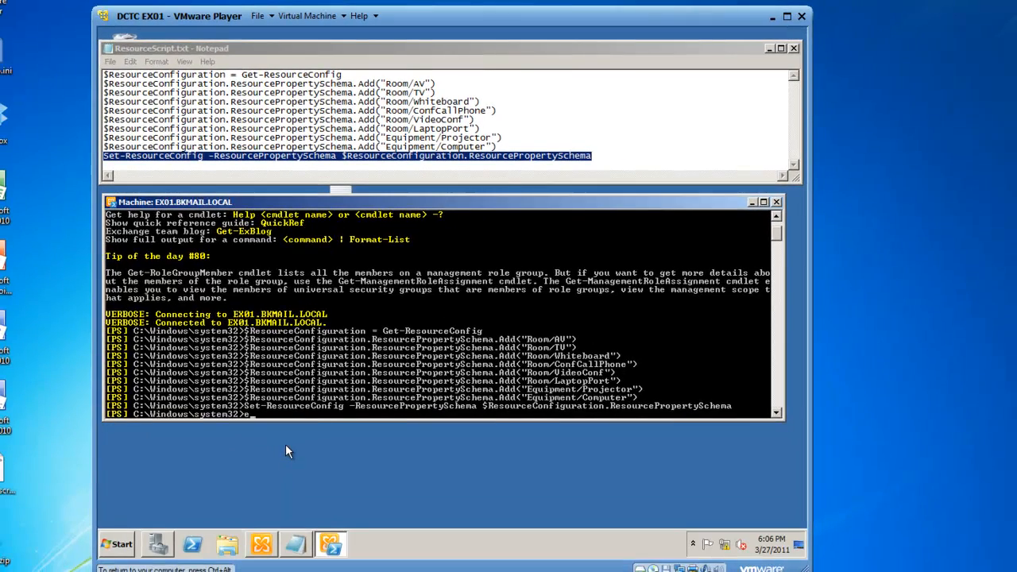
# Step: Reopen Conference Room 1 in the console and enter resource capacity 12
pyautogui.click(751, 201)
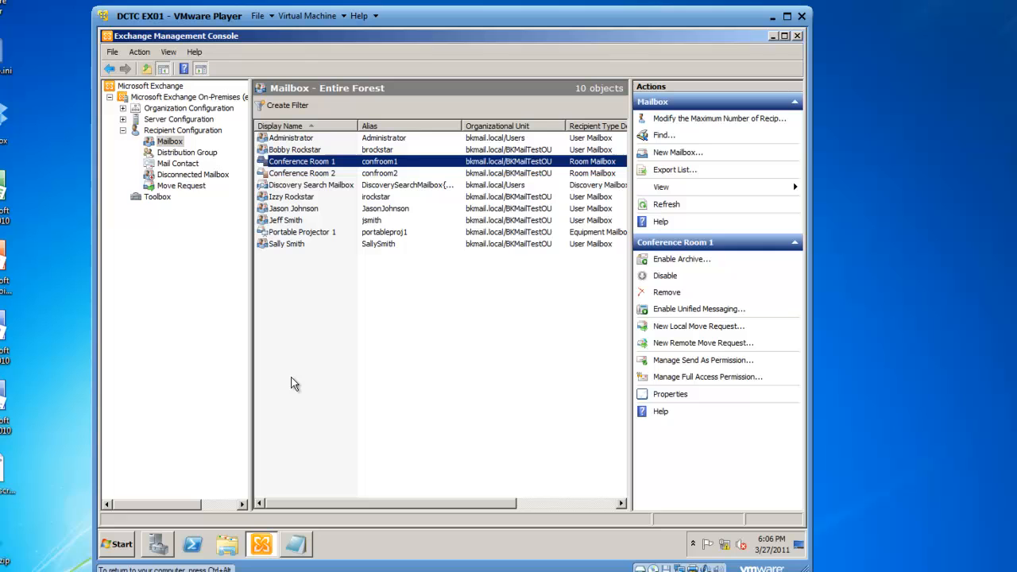
pyautogui.moveTo(300, 255)
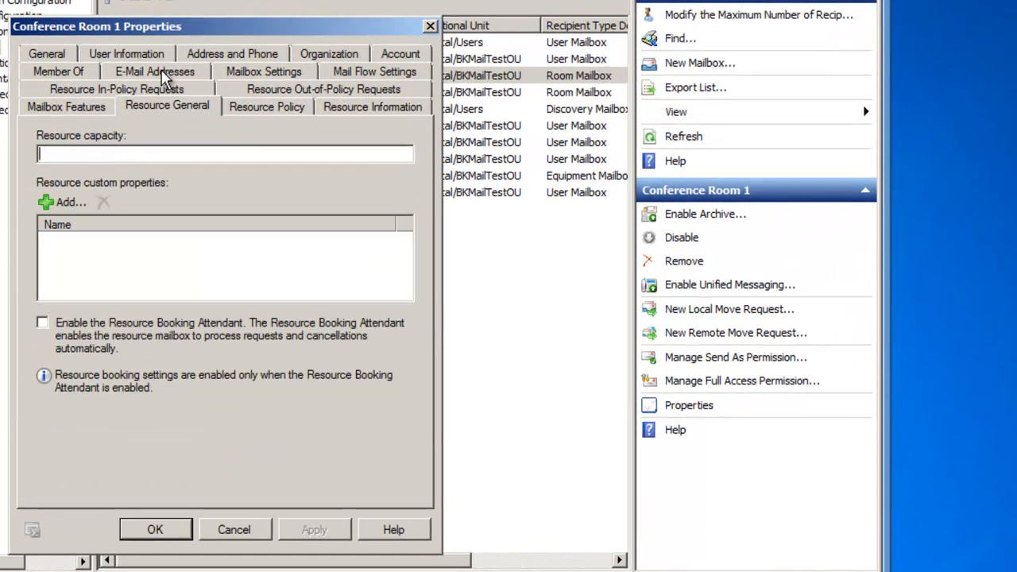
pyautogui.write('1')
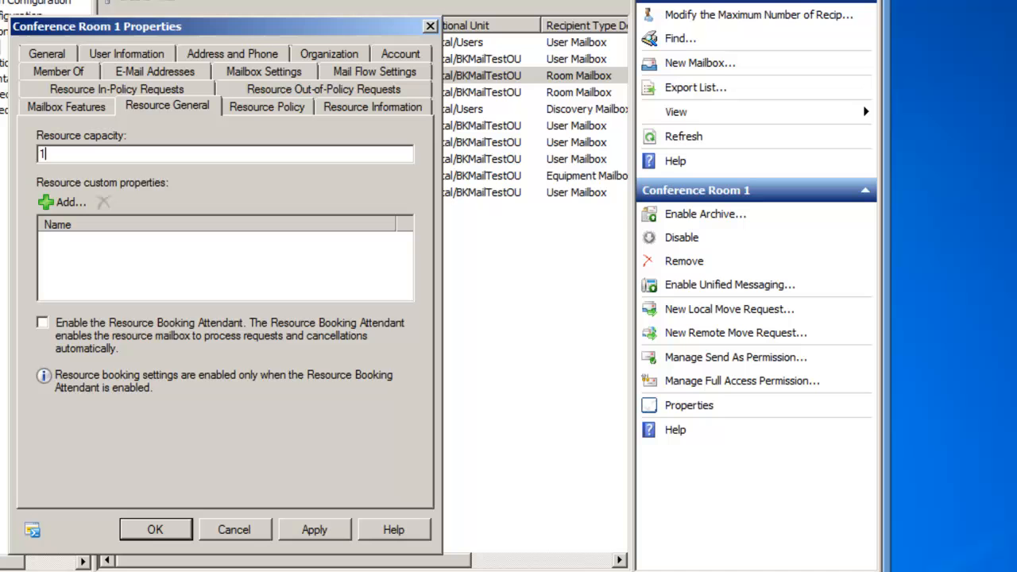
pyautogui.write('2')
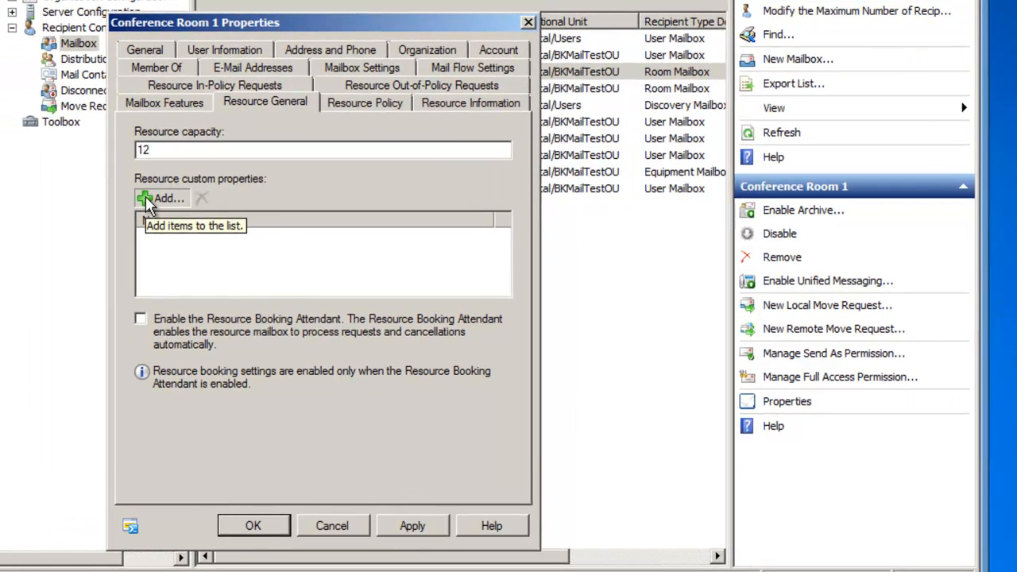
# Step: Add the ConfCallPhone, TV and Whiteboard custom properties to Conference Room 1
pyautogui.click(164, 198)
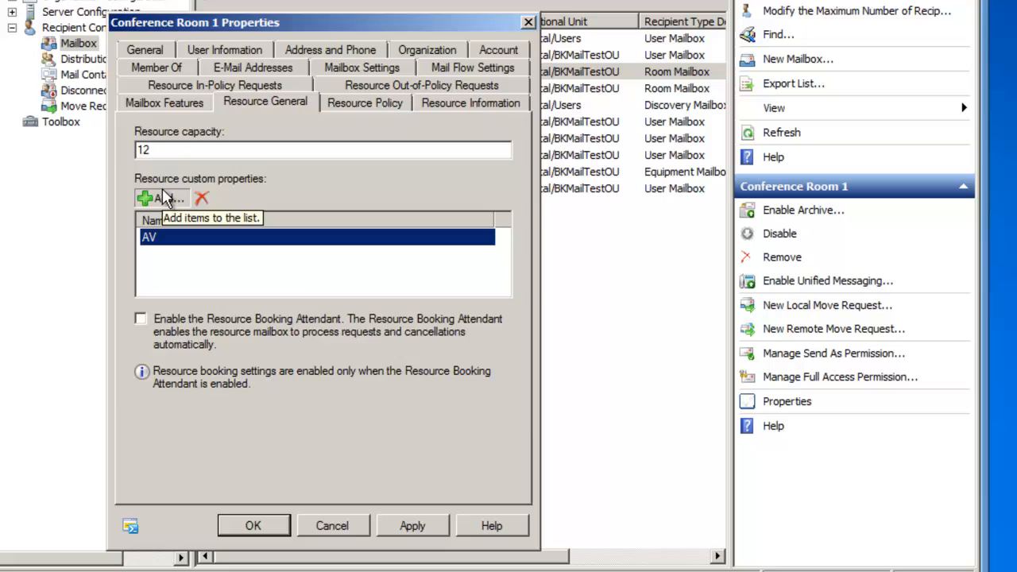
pyautogui.click(157, 198)
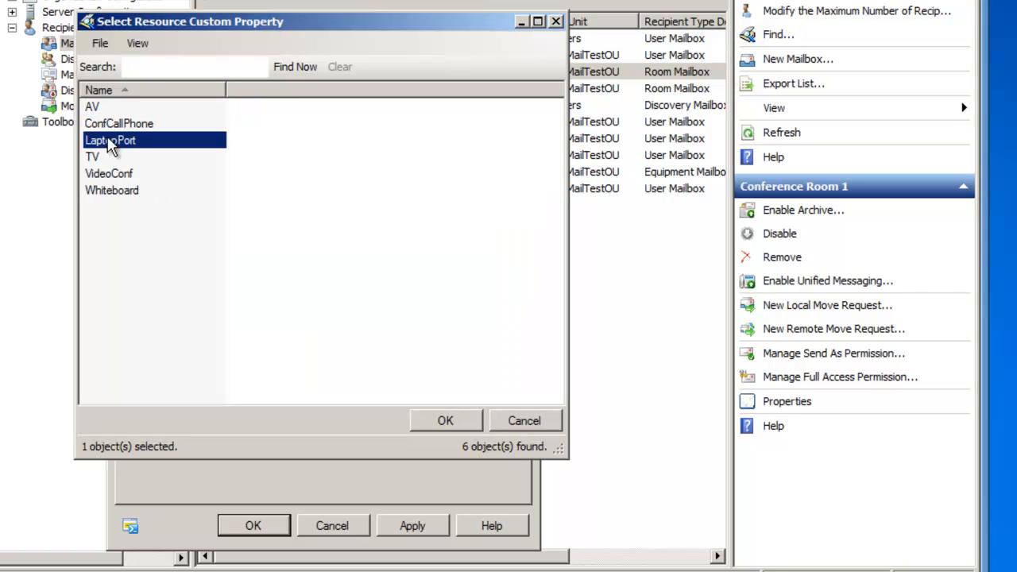
pyautogui.click(118, 123)
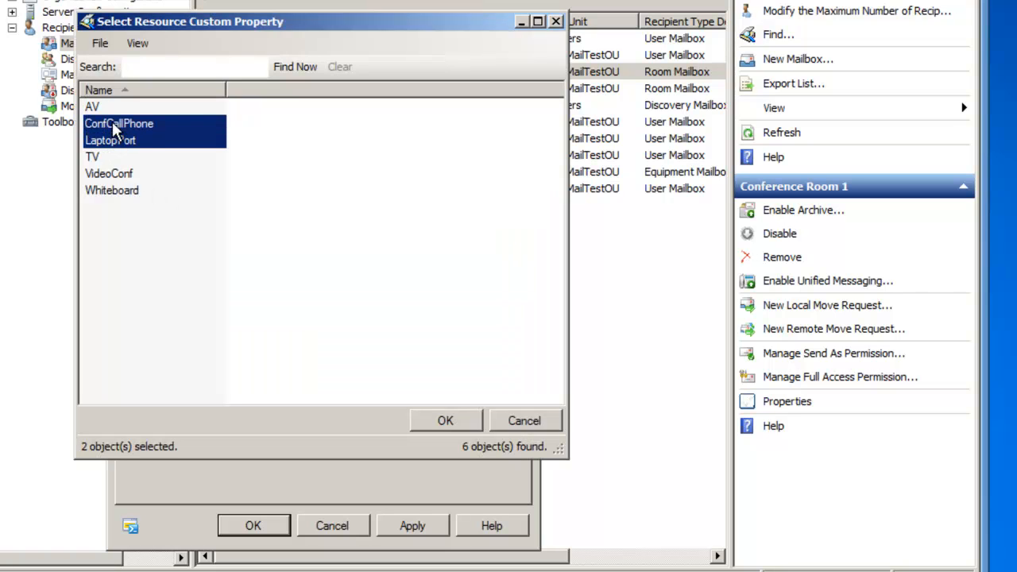
pyautogui.click(93, 156)
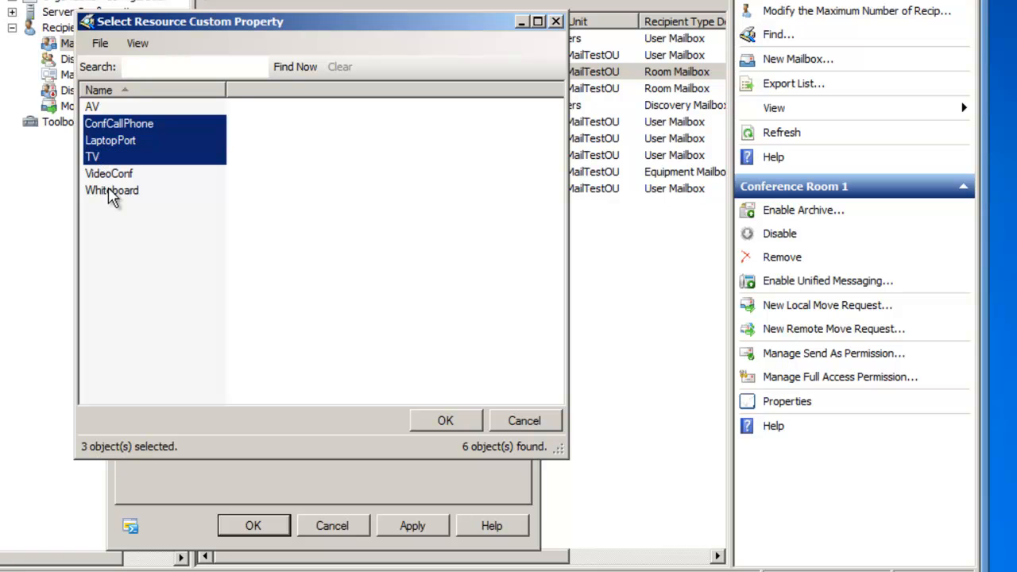
pyautogui.click(112, 190)
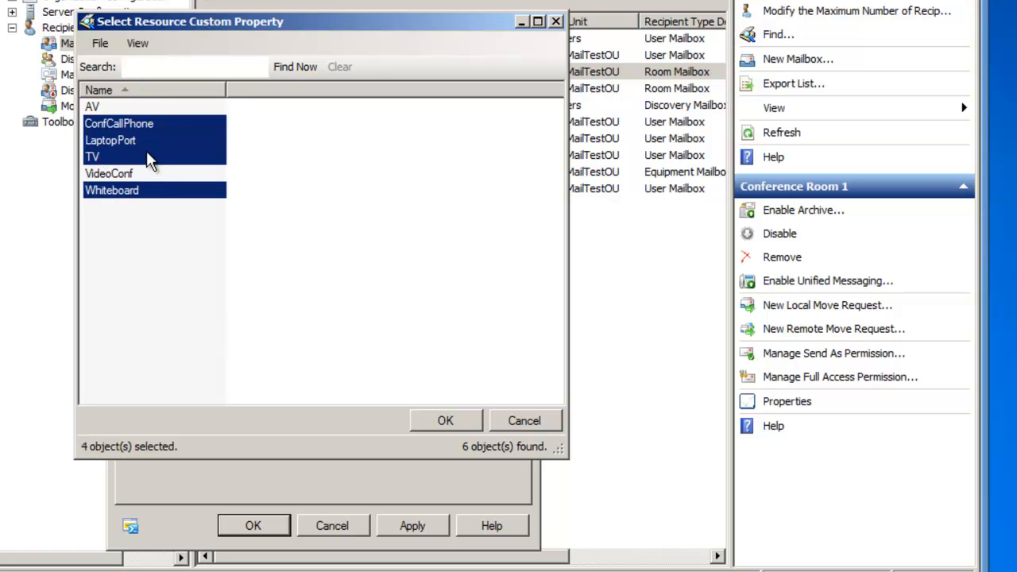
pyautogui.click(445, 421)
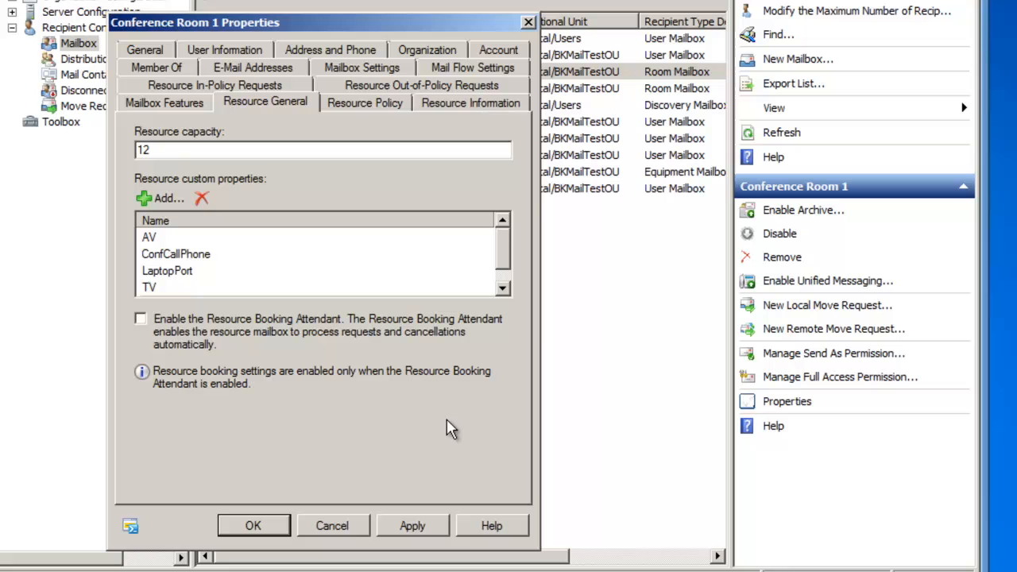
pyautogui.moveTo(203, 303)
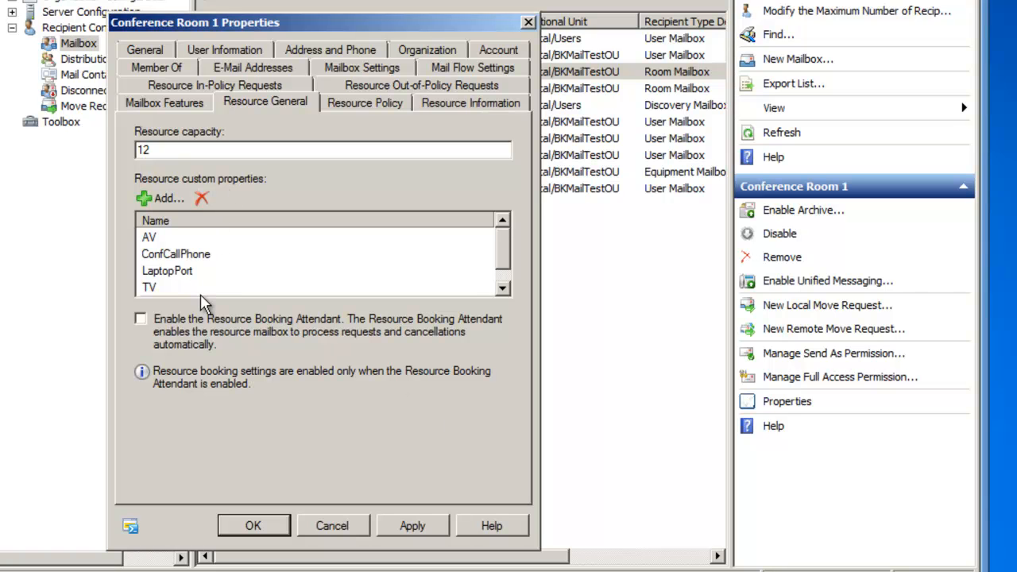
pyautogui.moveTo(161, 198)
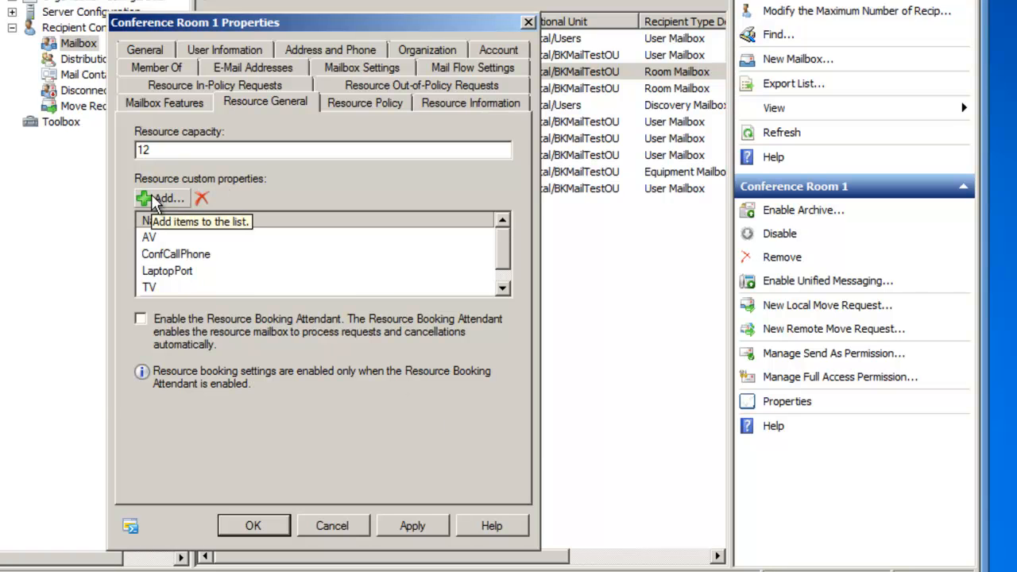
# Step: Reopen the custom property list and confirm the property choice
pyautogui.click(163, 198)
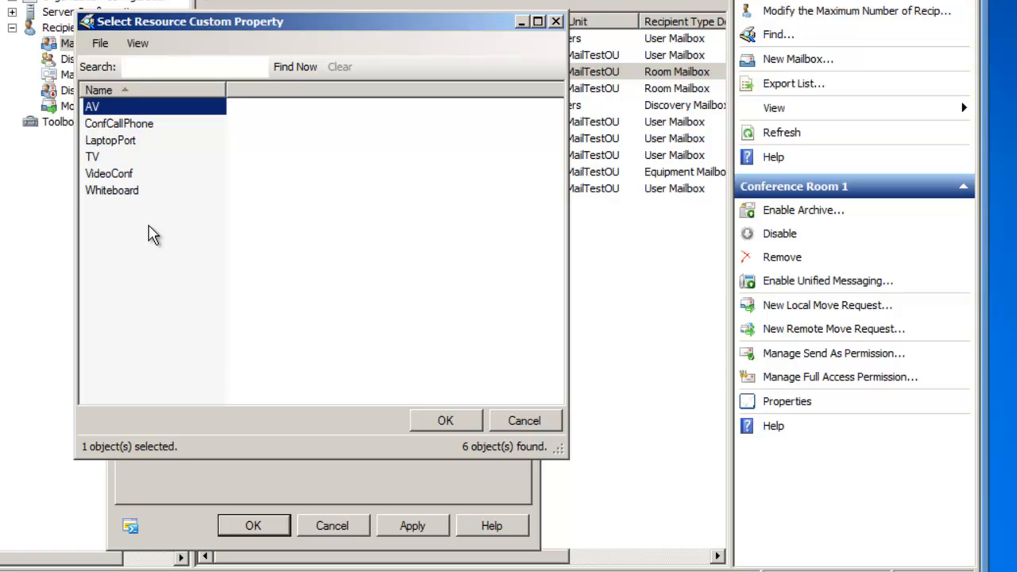
pyautogui.moveTo(445, 425)
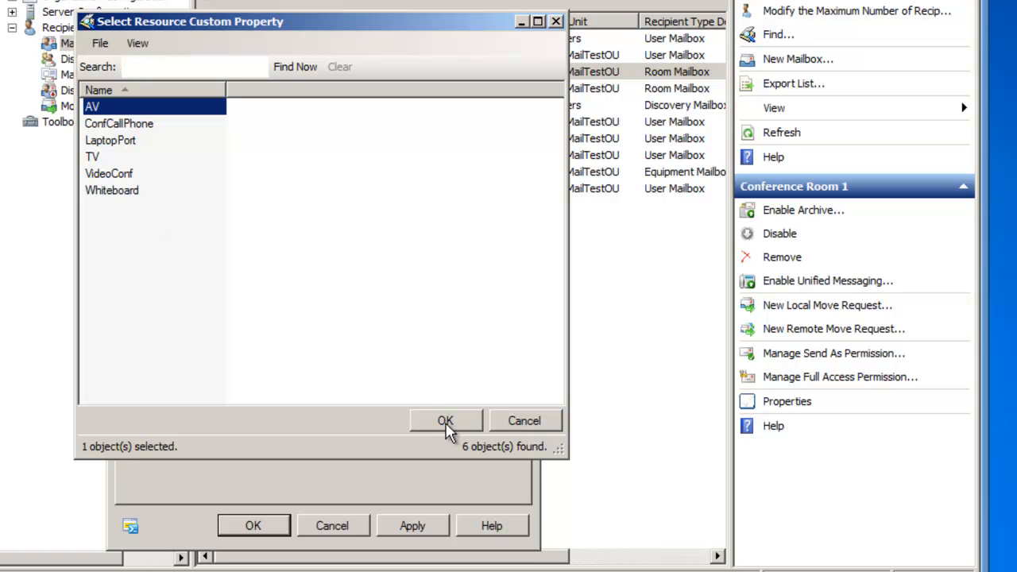
pyautogui.click(445, 420)
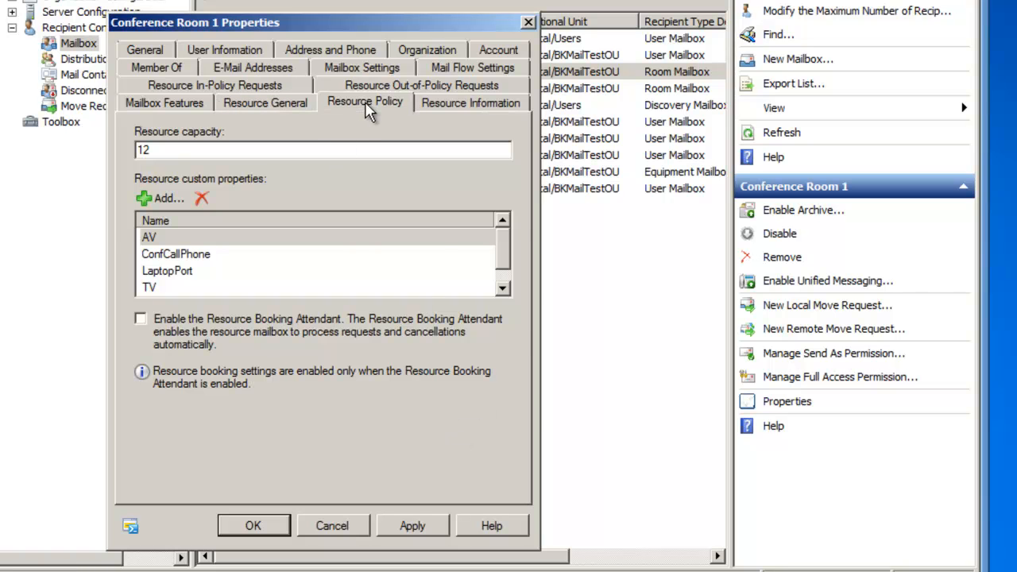
# Step: Show the Resource Policy tab with its 180-day booking window and 1440-minute maximum
pyautogui.click(365, 102)
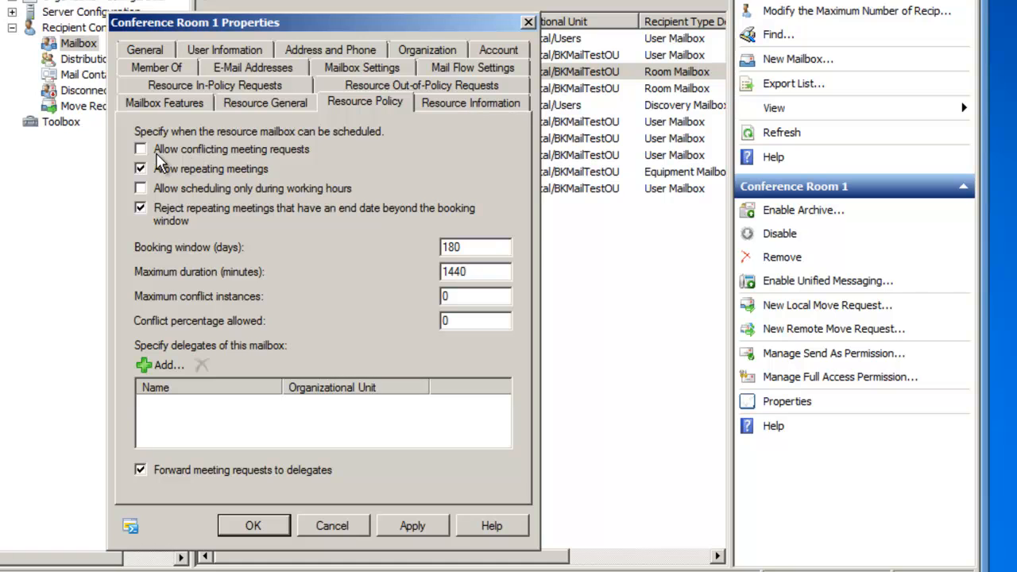
pyautogui.moveTo(286, 163)
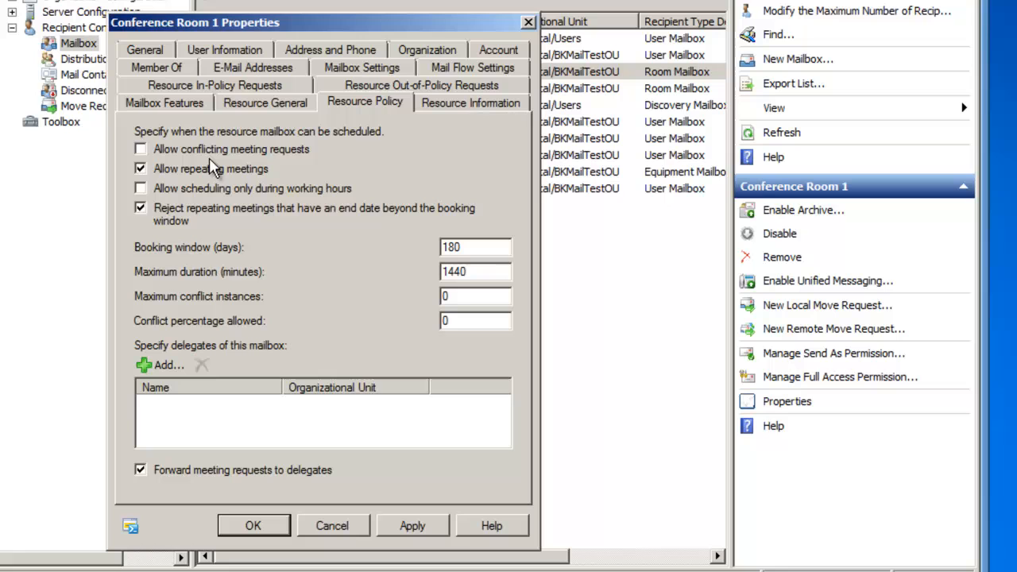
pyautogui.moveTo(167, 187)
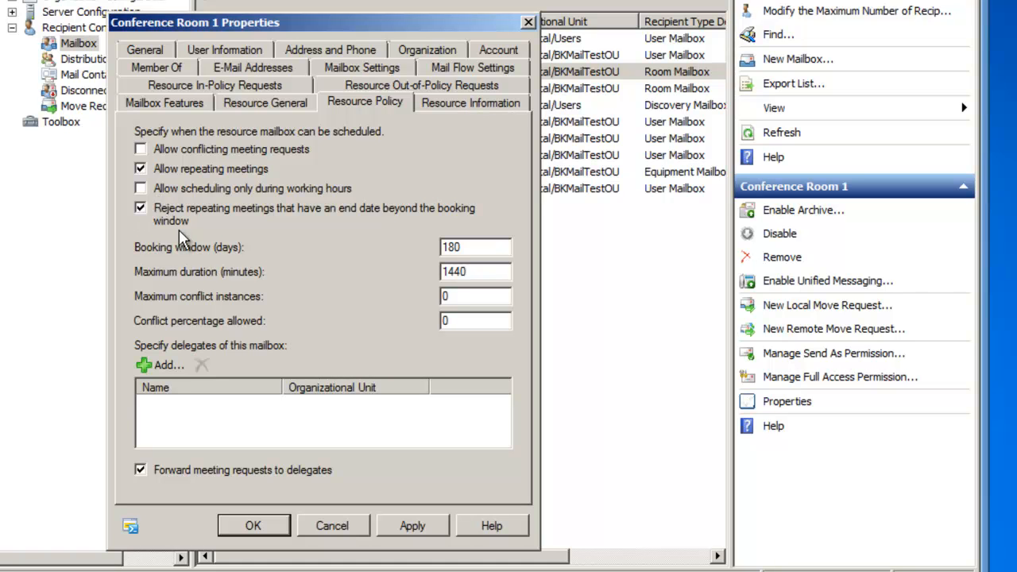
pyautogui.moveTo(197, 242)
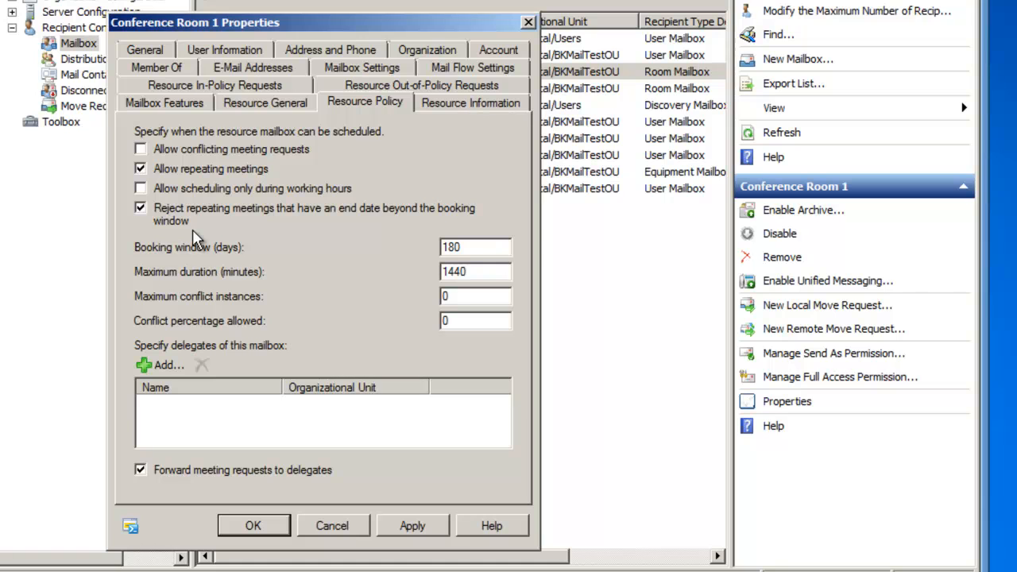
pyautogui.moveTo(163, 239)
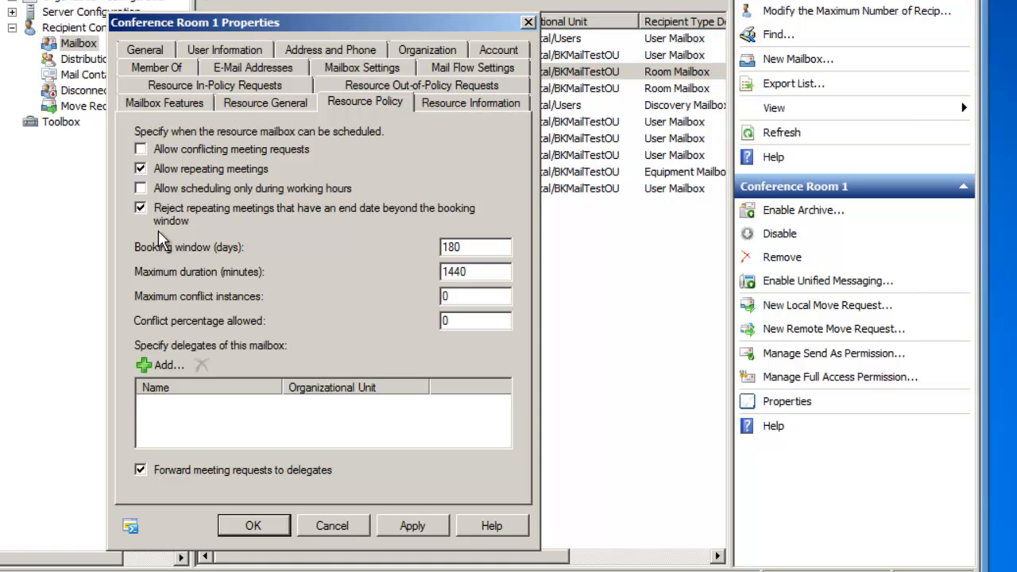
pyautogui.moveTo(141, 235)
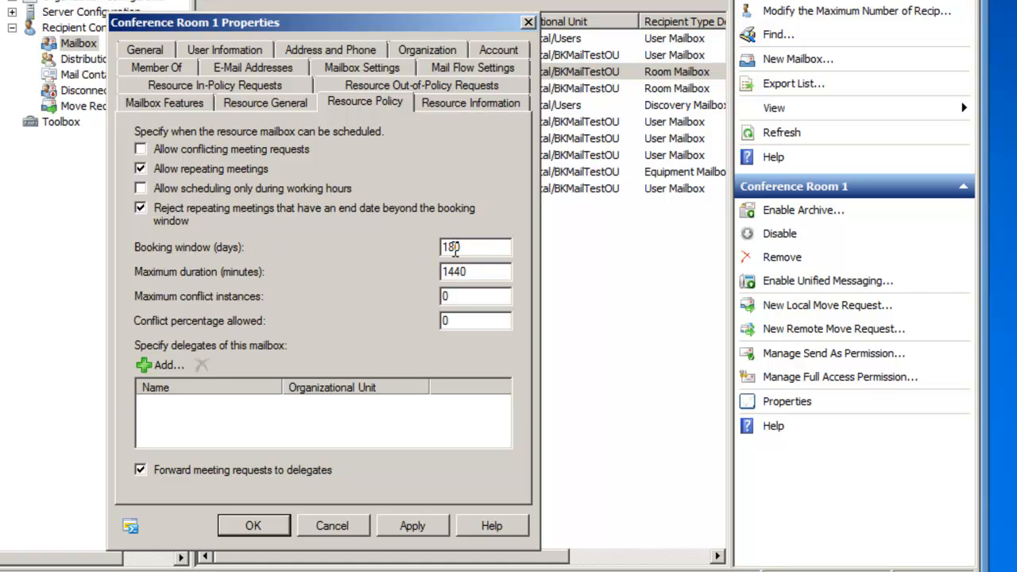
pyautogui.moveTo(135, 286)
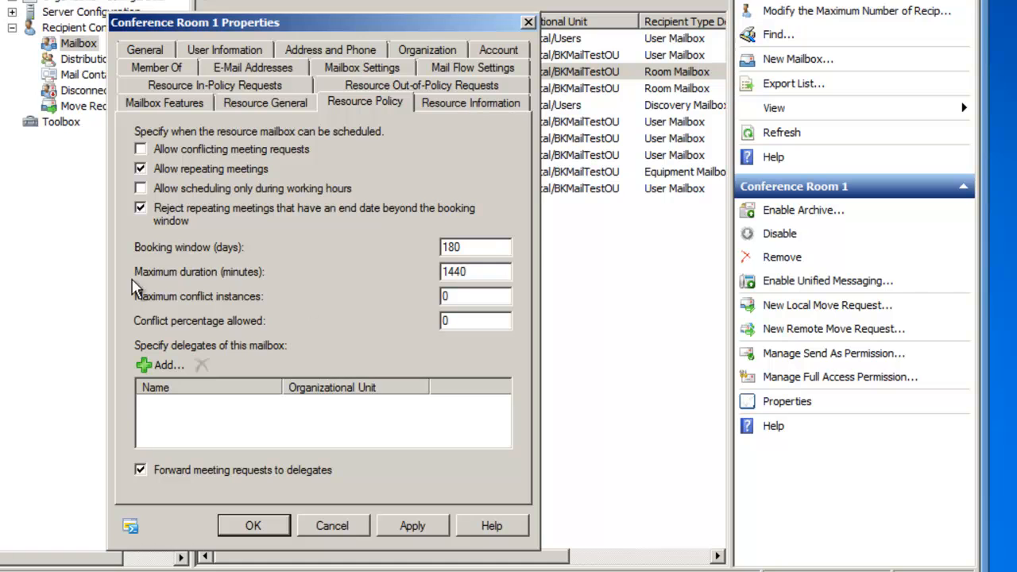
pyautogui.moveTo(418, 283)
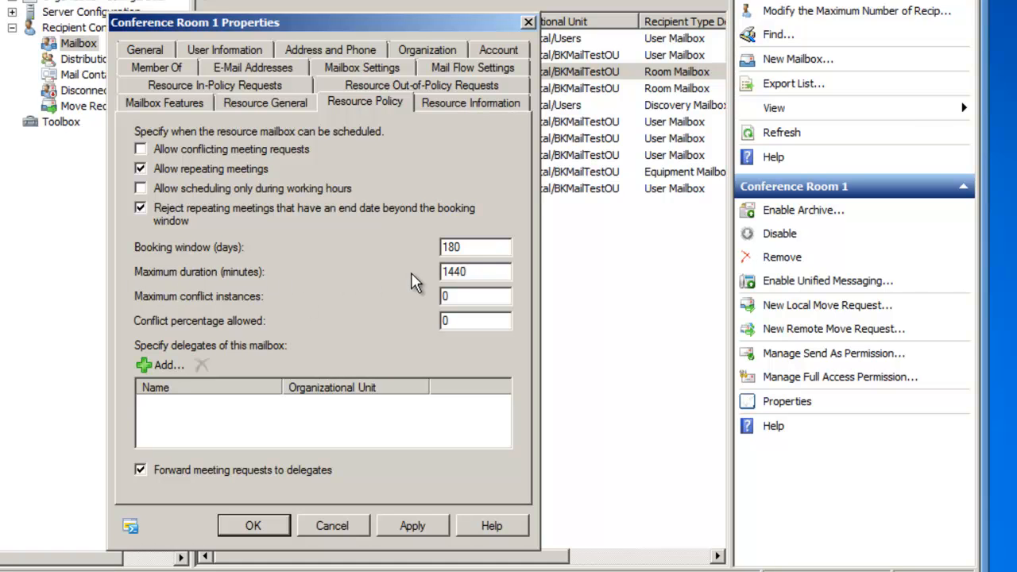
pyautogui.moveTo(427, 280)
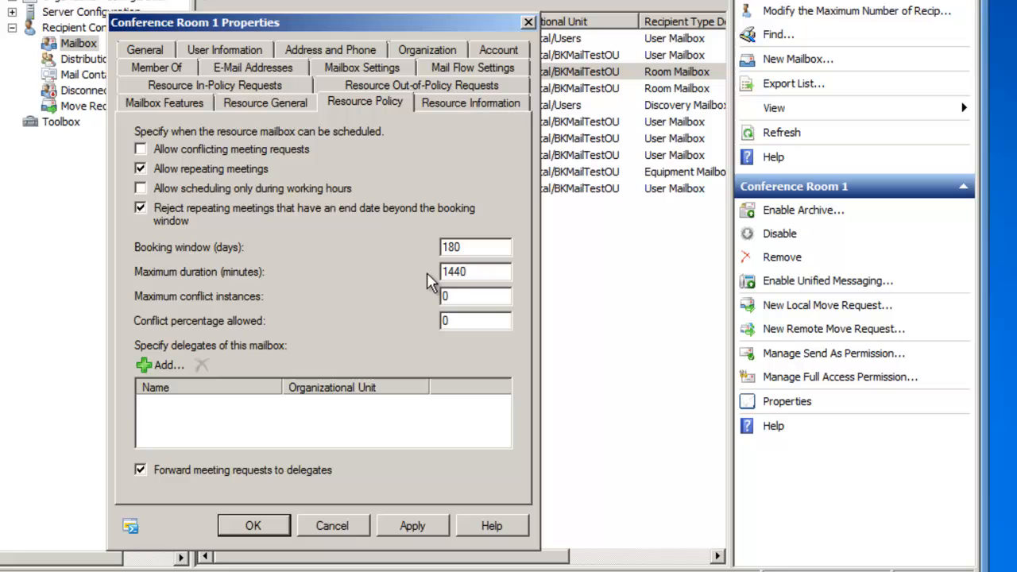
pyautogui.moveTo(405, 306)
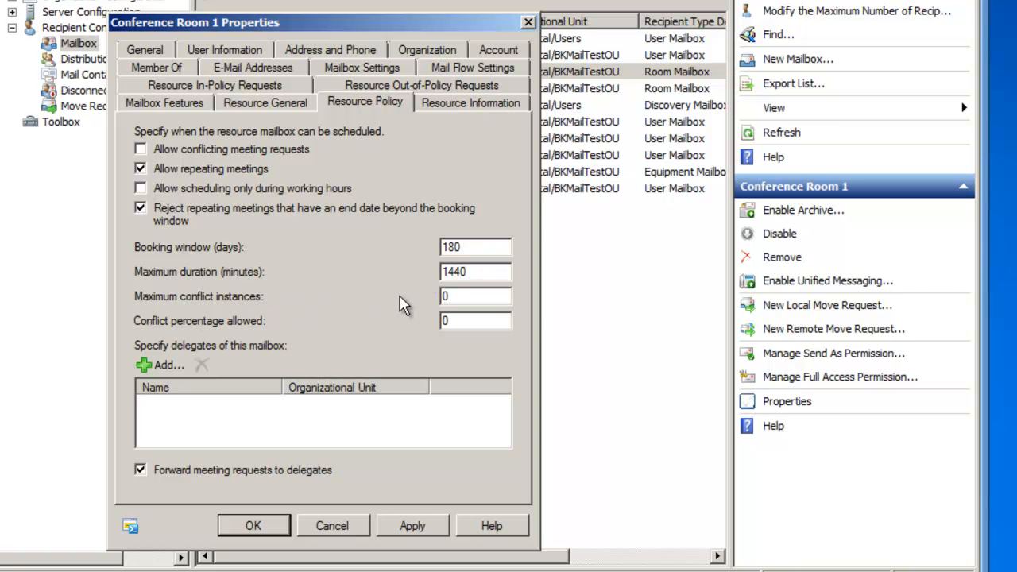
pyautogui.moveTo(263, 330)
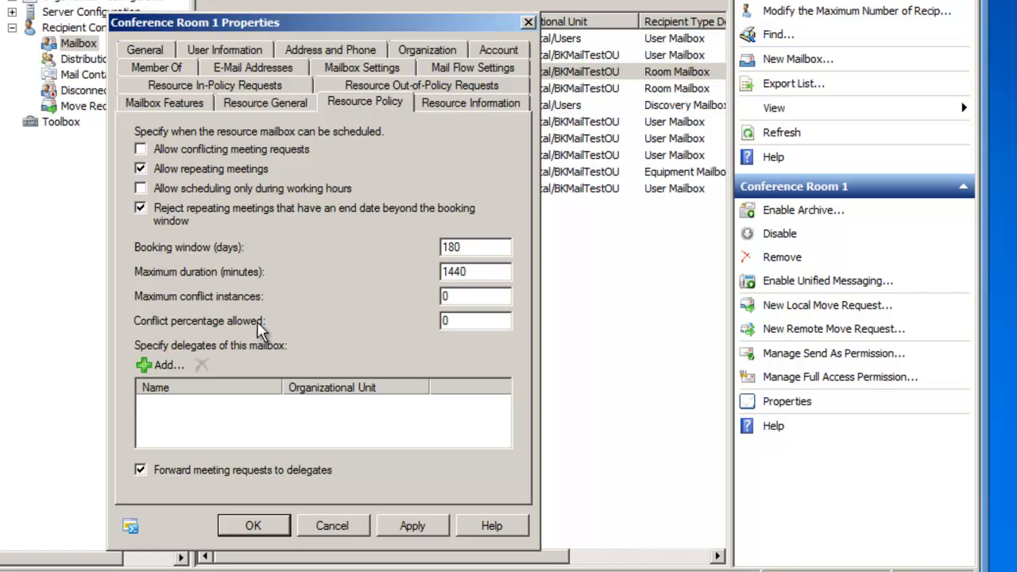
pyautogui.moveTo(241, 372)
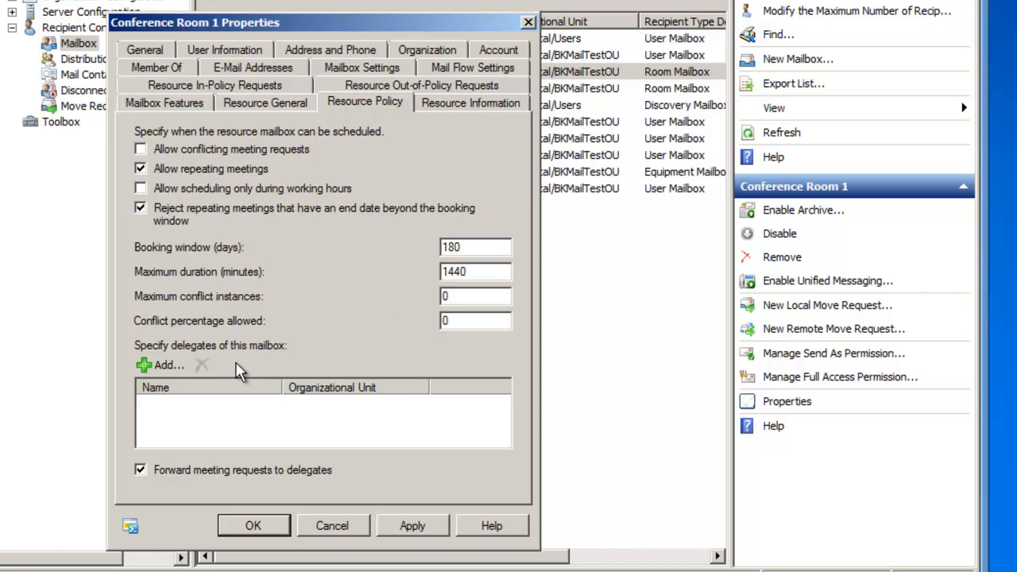
pyautogui.moveTo(163, 365)
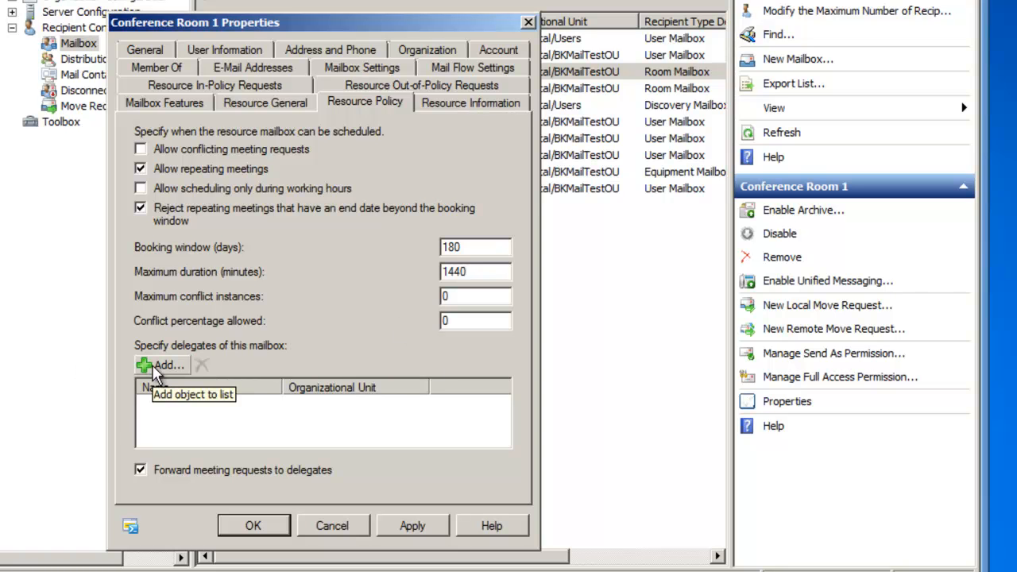
# Step: Add Izzy Rockstar as Conference Room 1's delegate
pyautogui.click(162, 364)
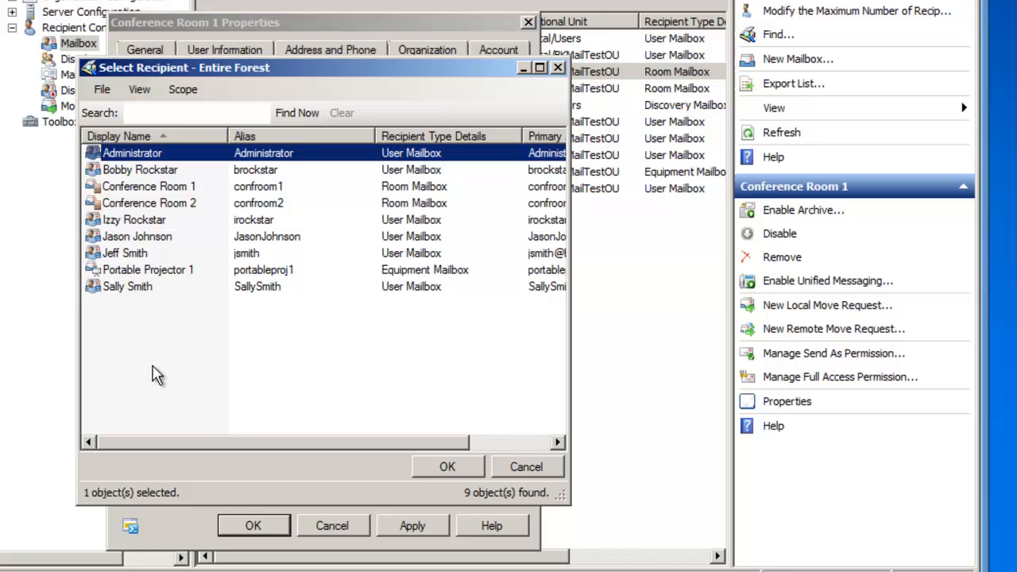
pyautogui.moveTo(115, 226)
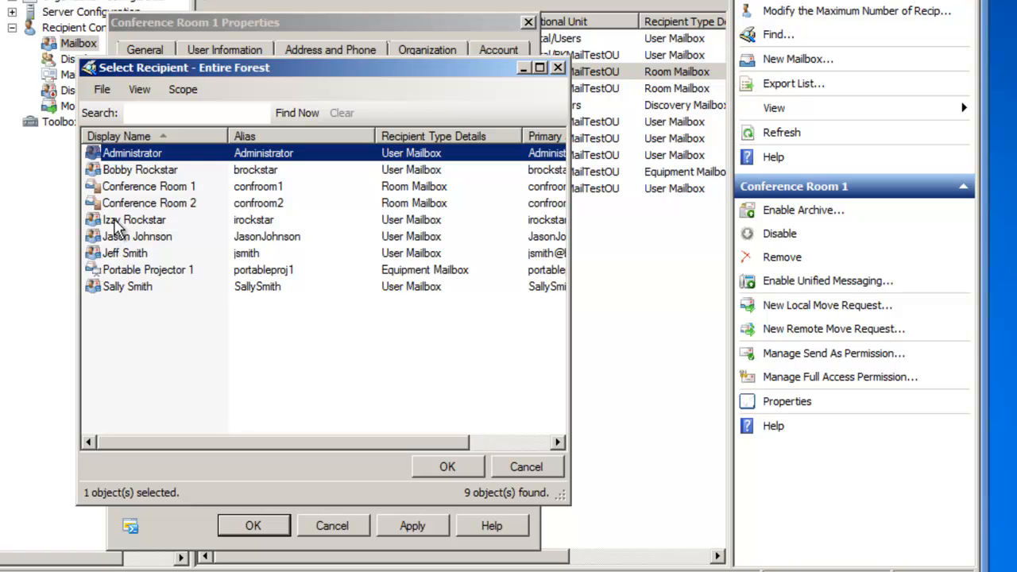
pyautogui.click(446, 467)
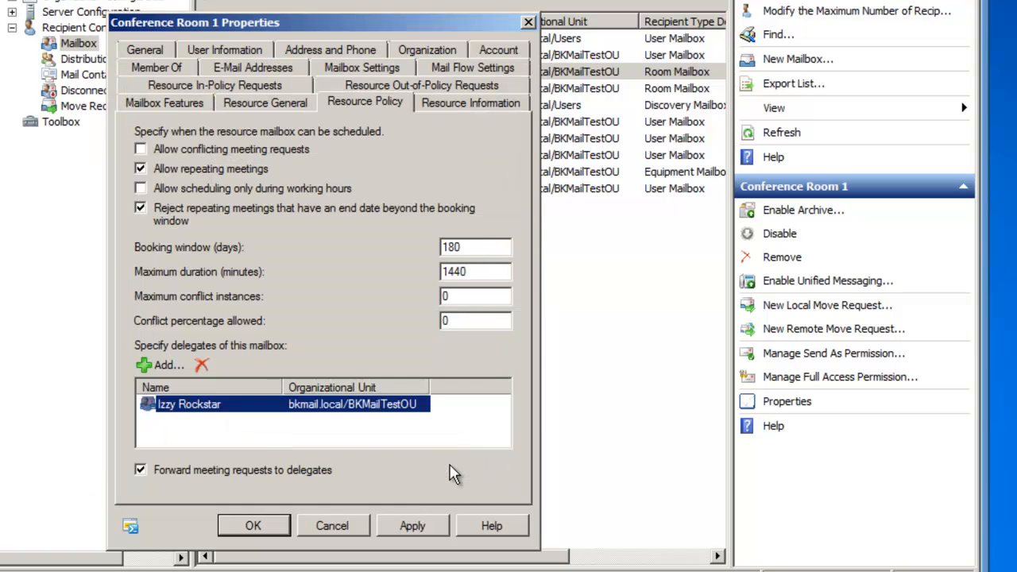
pyautogui.moveTo(250, 445)
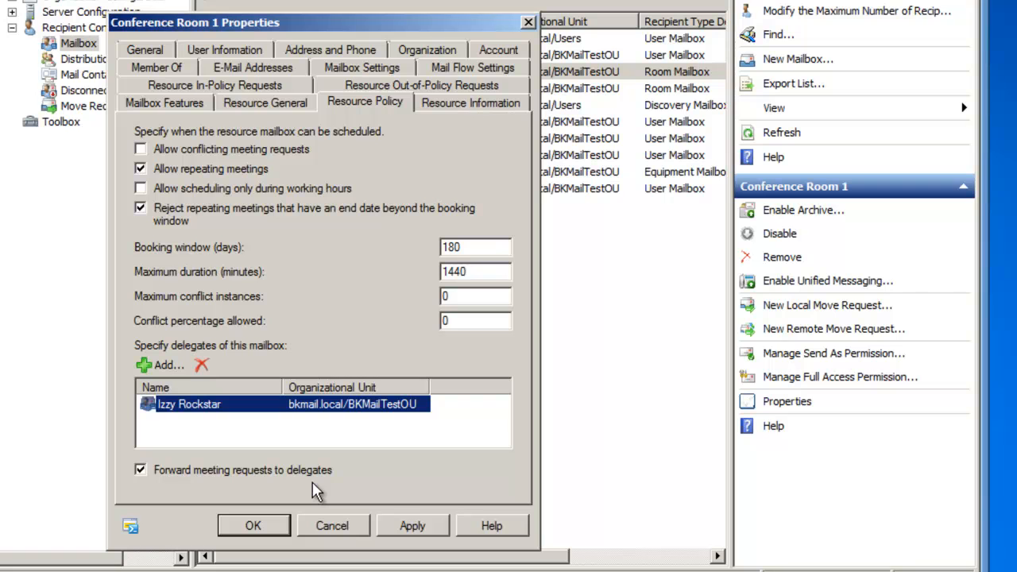
pyautogui.moveTo(213, 90)
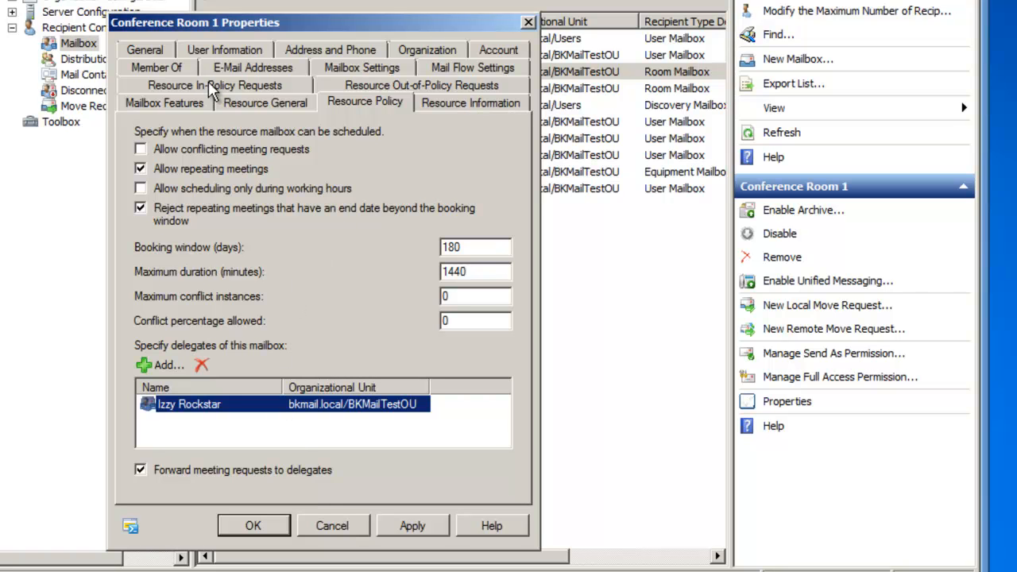
# Step: Add Bobby Rockstar to in-policy requesters needing delegate approval
pyautogui.click(214, 85)
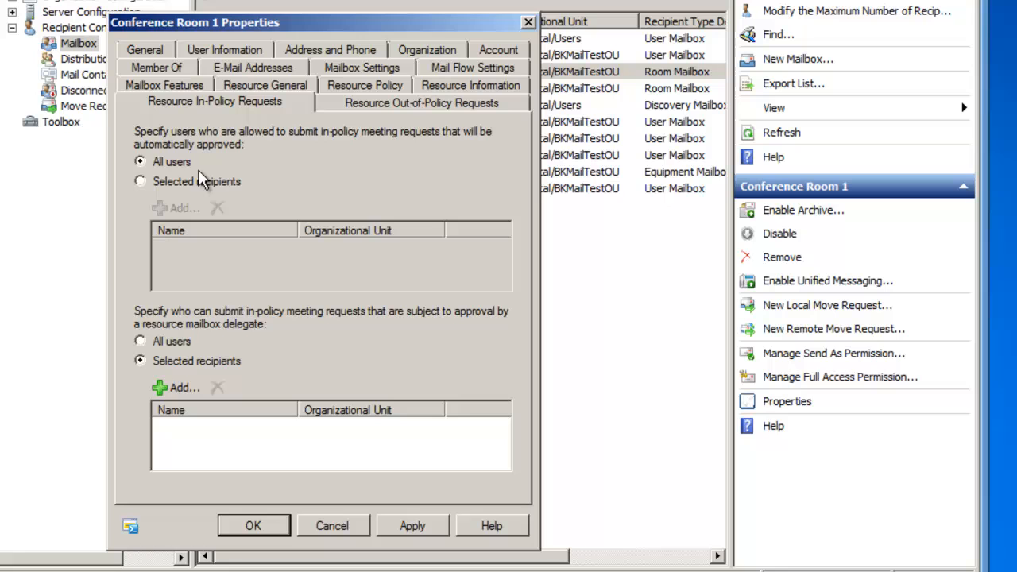
pyautogui.moveTo(250, 163)
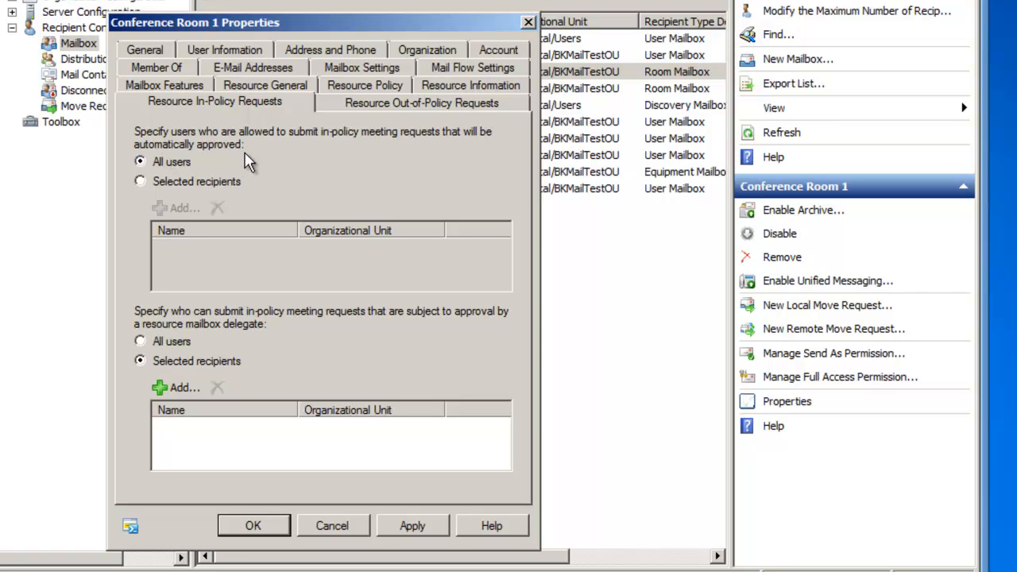
pyautogui.moveTo(404, 151)
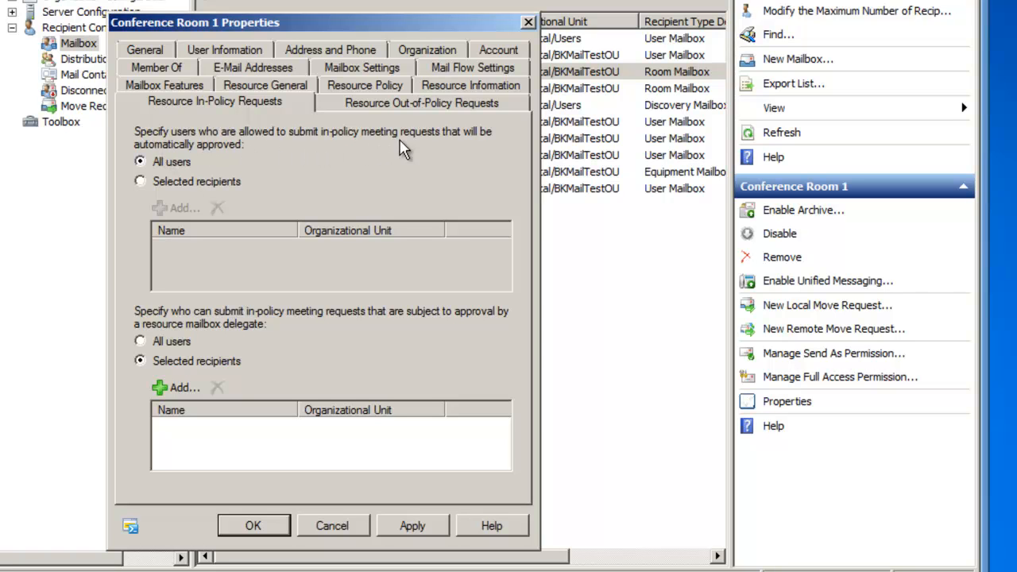
pyautogui.moveTo(205, 157)
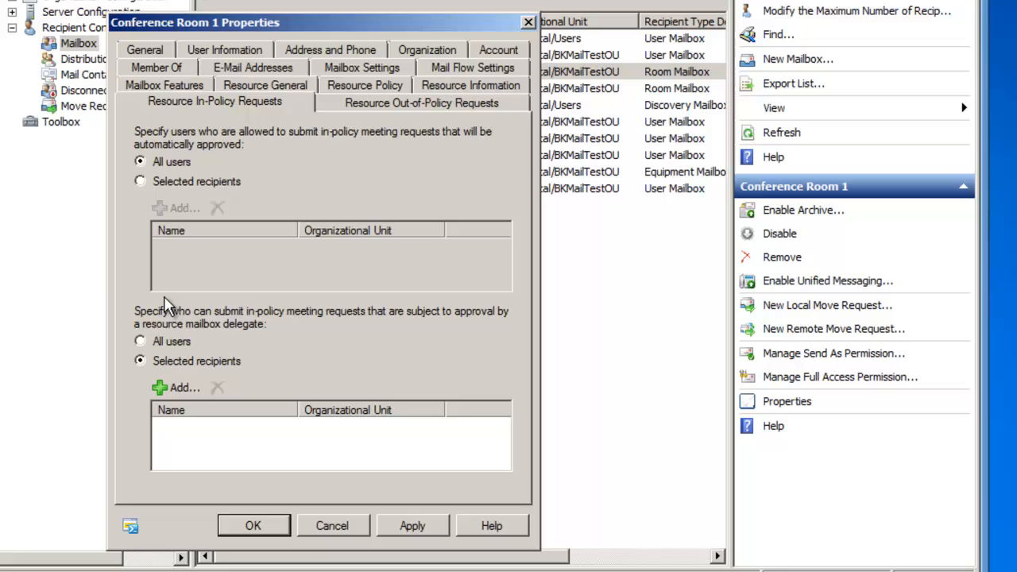
pyautogui.moveTo(250, 330)
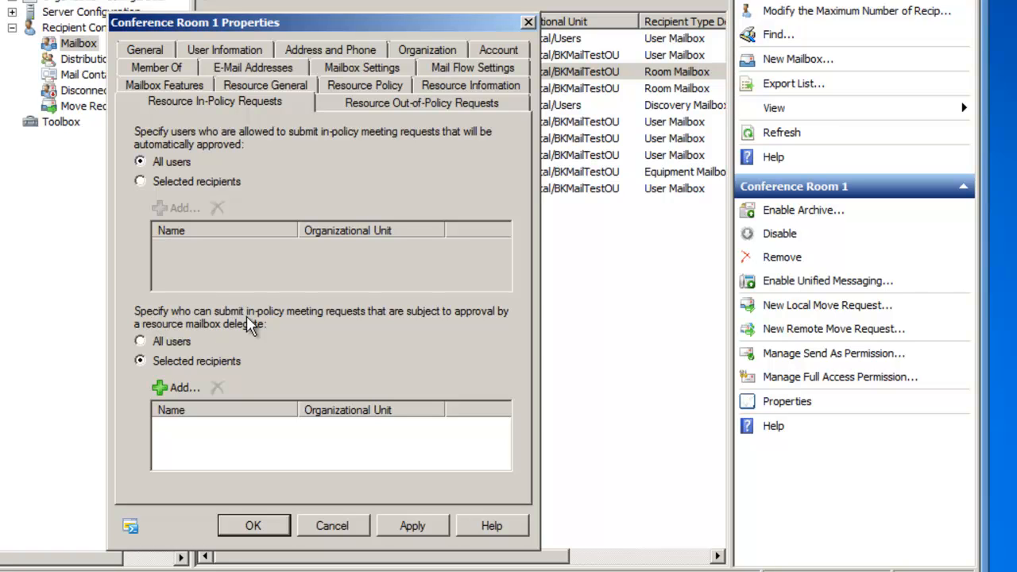
pyautogui.moveTo(390, 329)
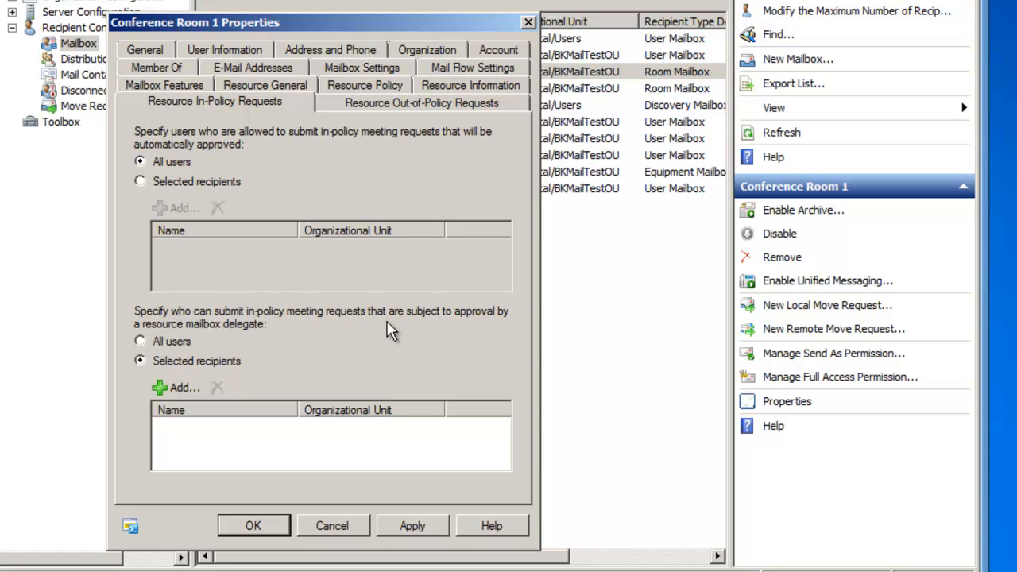
pyautogui.moveTo(276, 334)
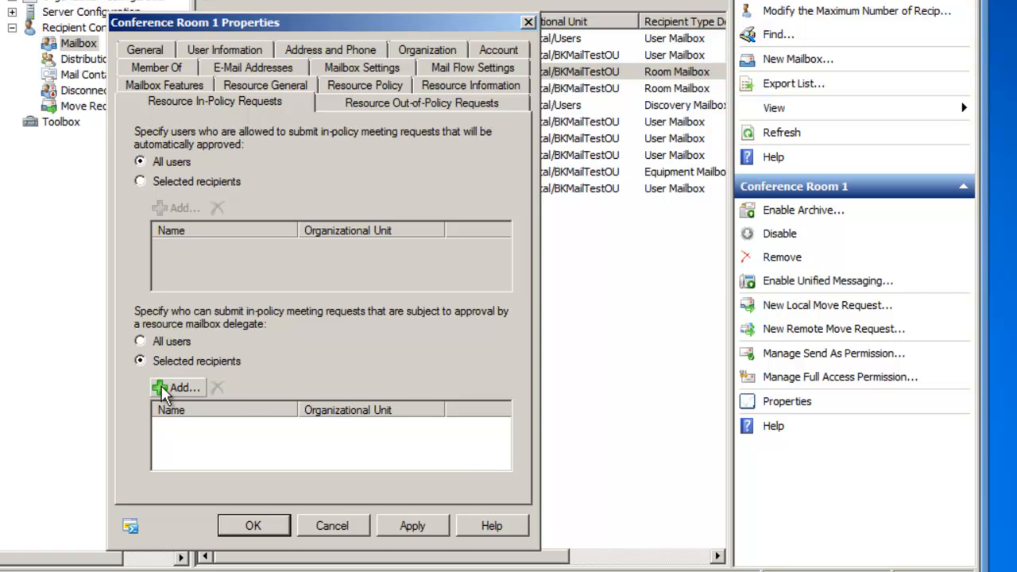
pyautogui.click(181, 387)
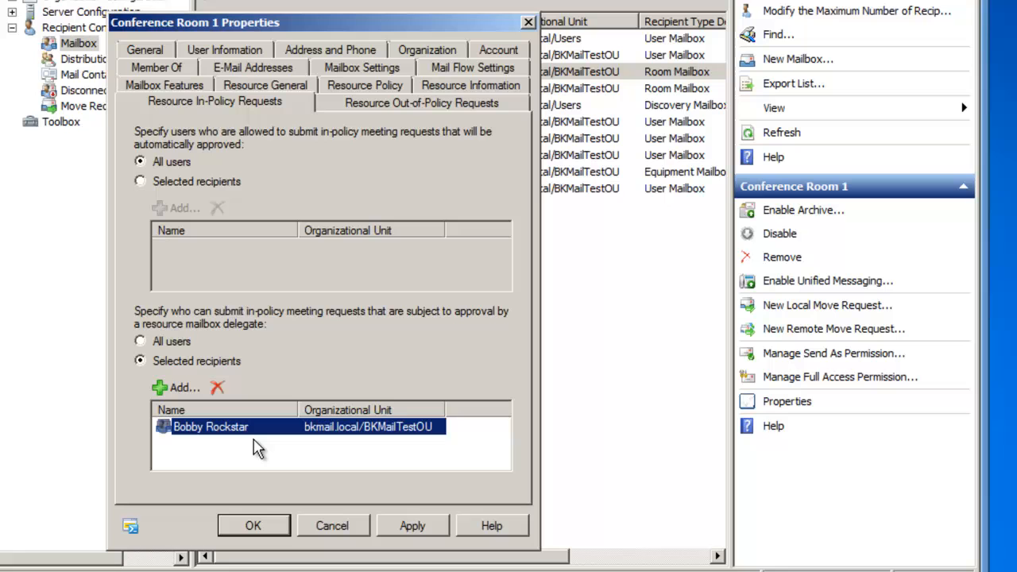
pyautogui.moveTo(267, 447)
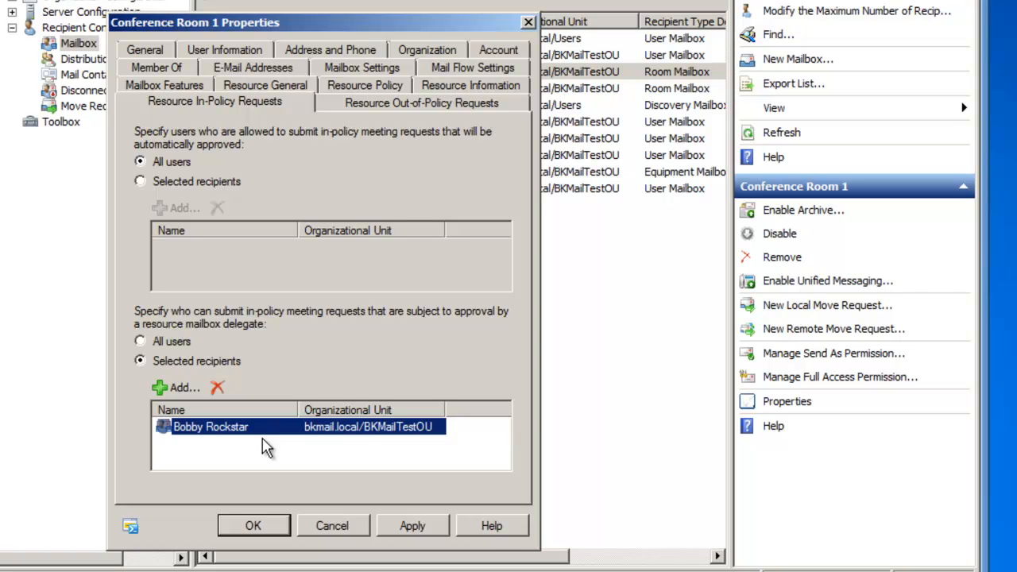
pyautogui.click(422, 101)
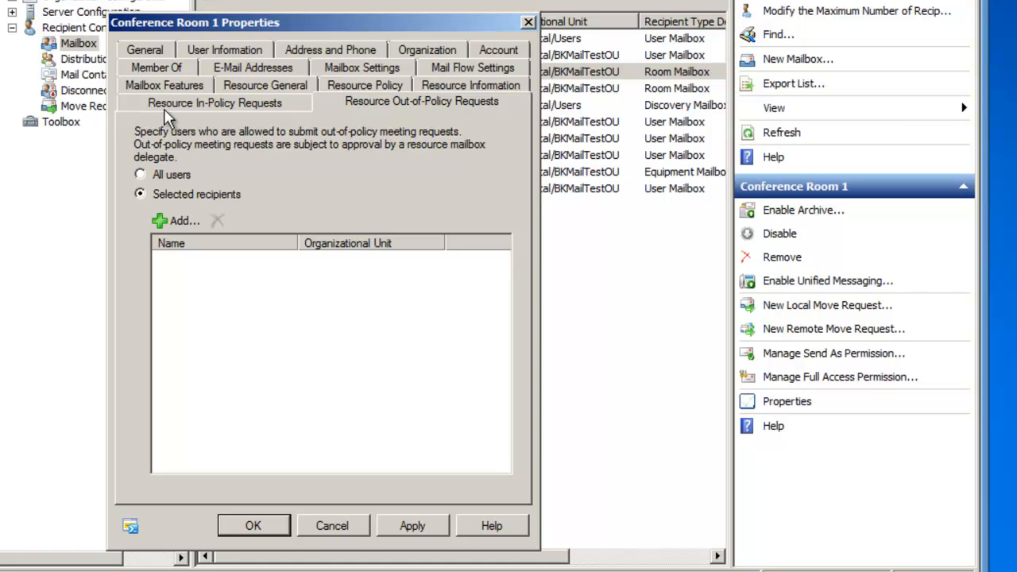
pyautogui.moveTo(338, 155)
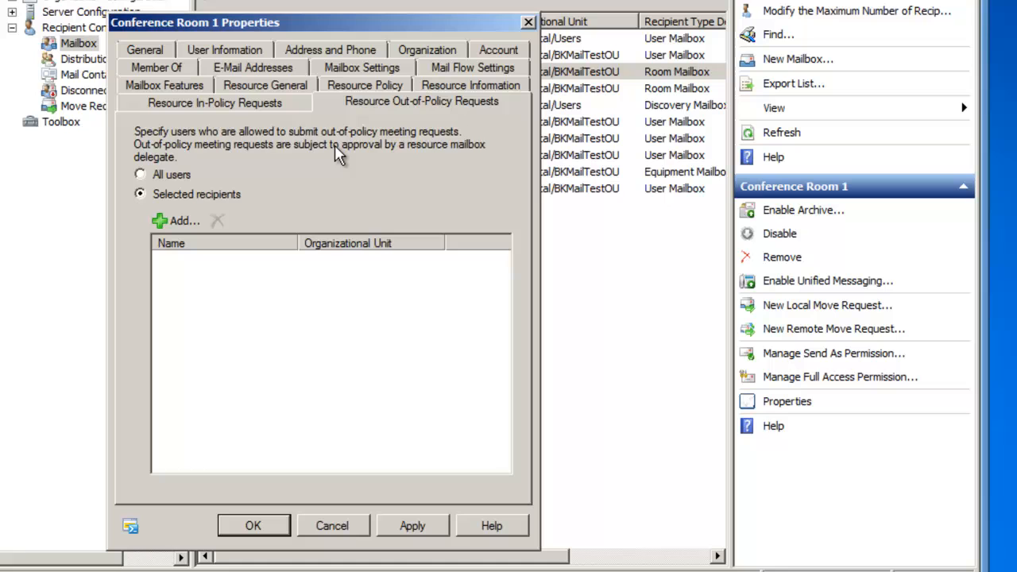
pyautogui.moveTo(234, 176)
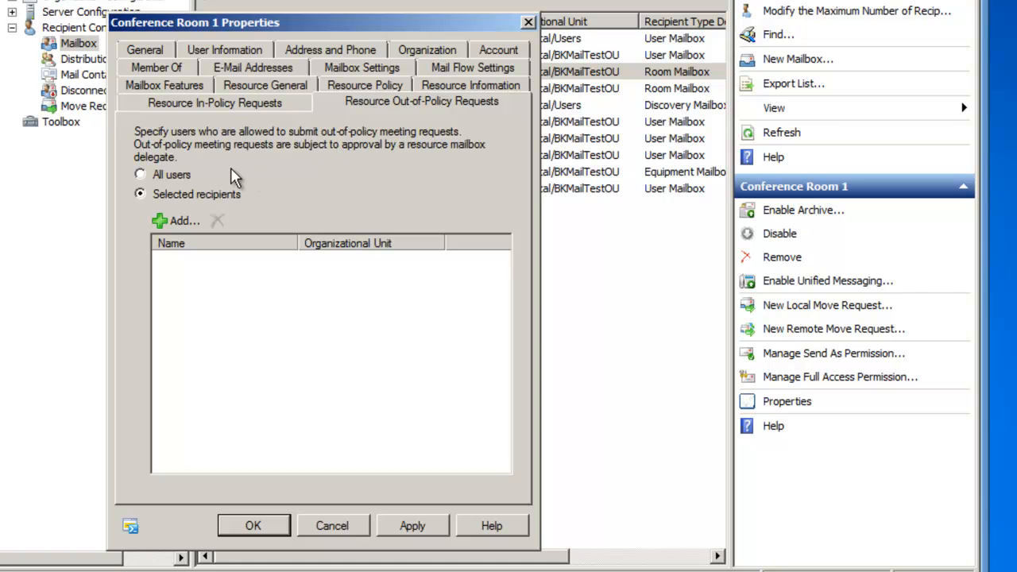
pyautogui.moveTo(321, 156)
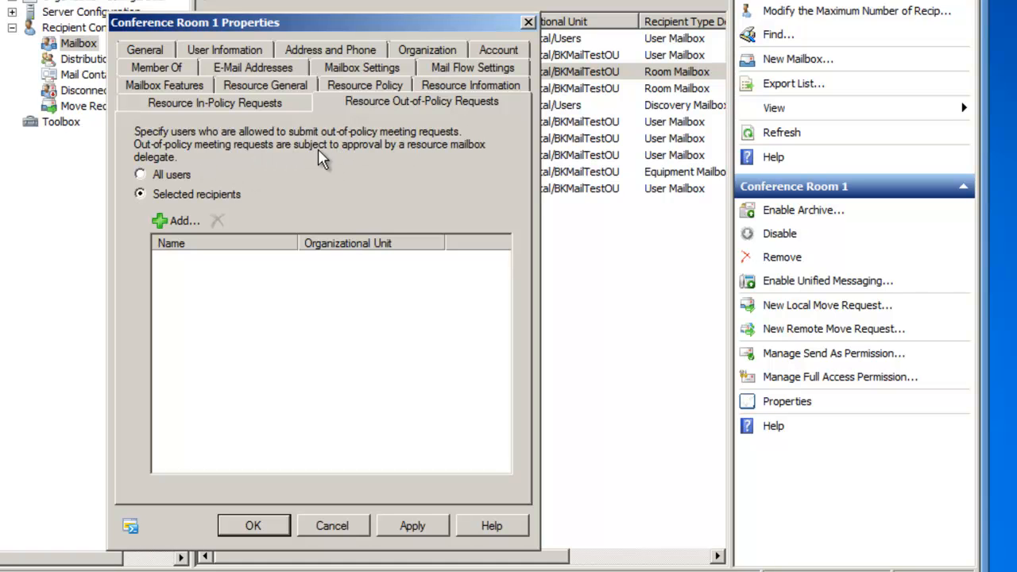
pyautogui.moveTo(356, 177)
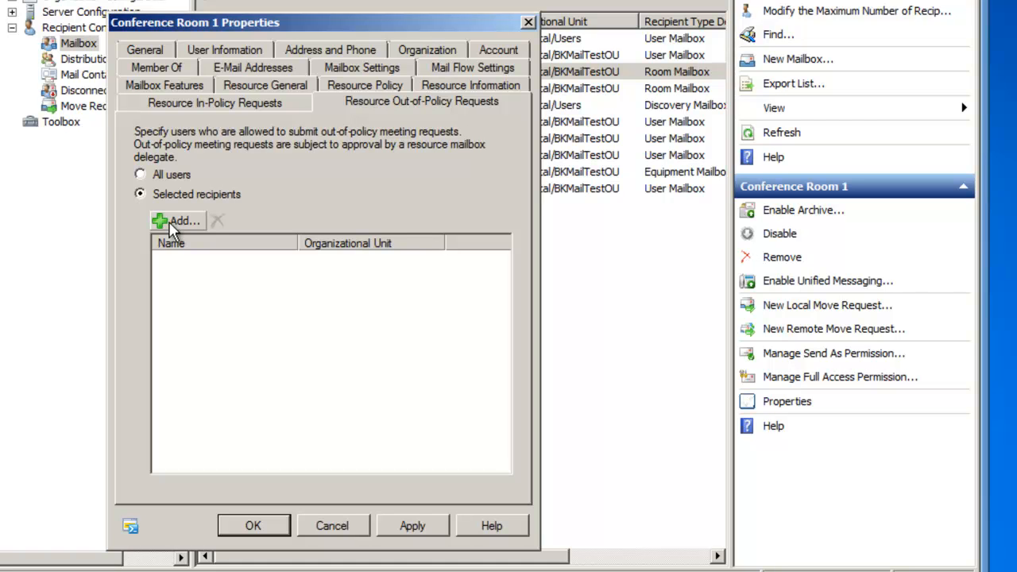
pyautogui.click(178, 221)
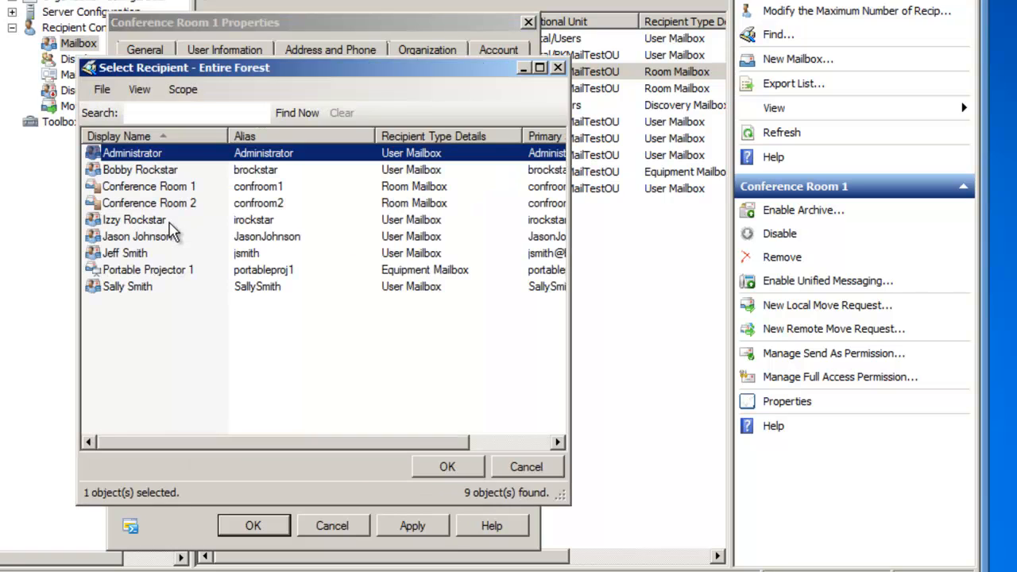
pyautogui.moveTo(131, 266)
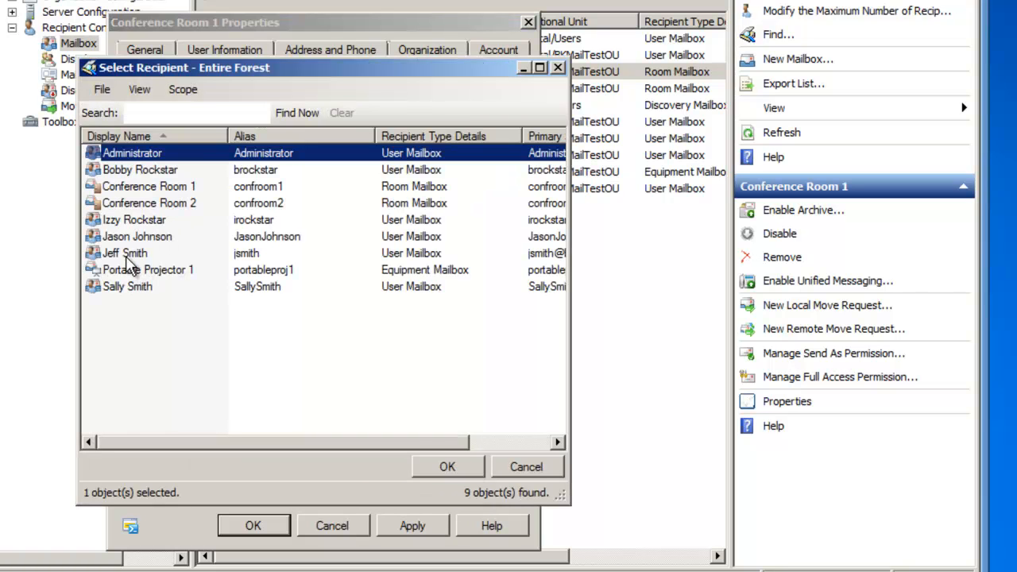
pyautogui.click(124, 253)
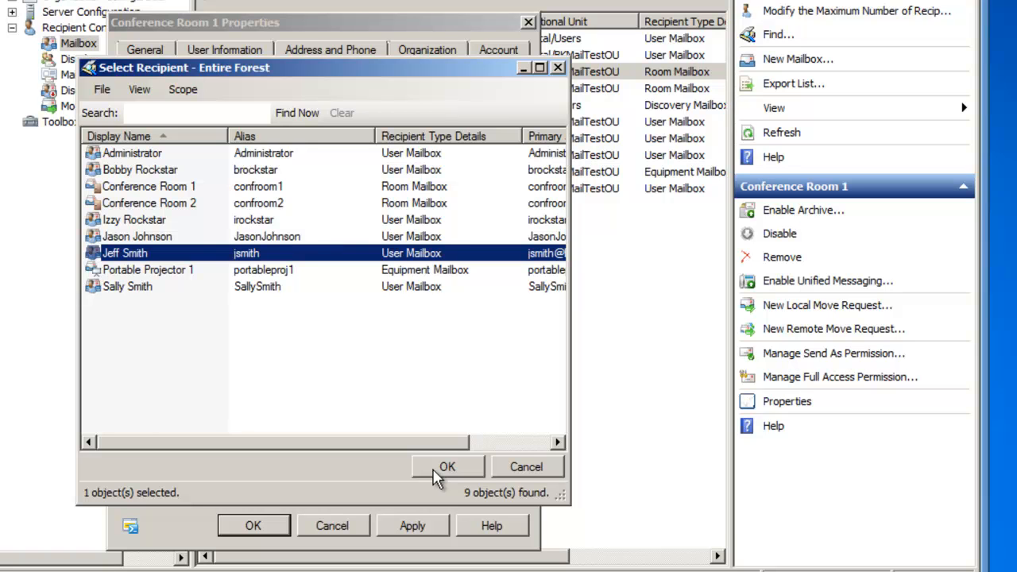
pyautogui.click(447, 467)
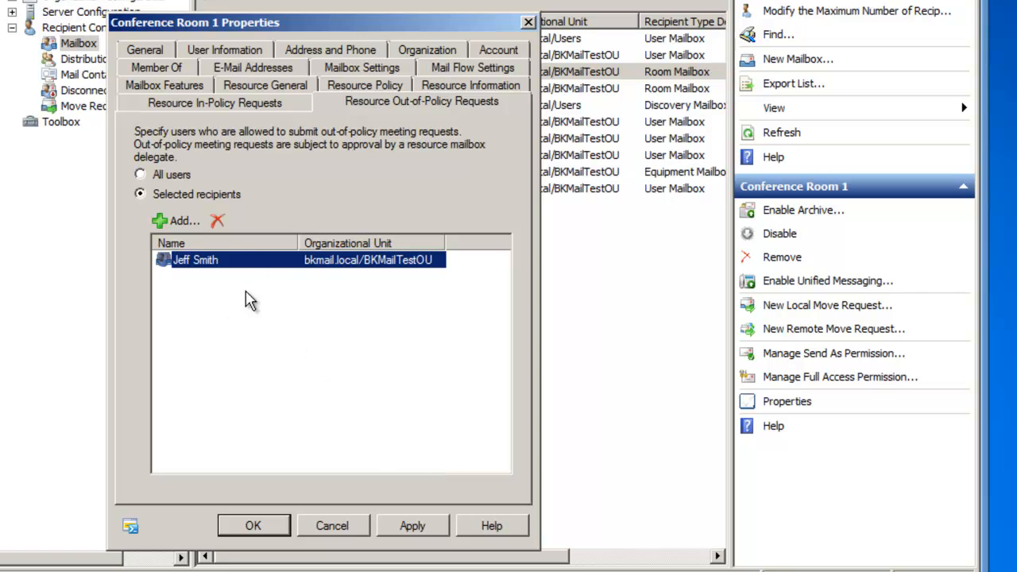
pyautogui.moveTo(222, 312)
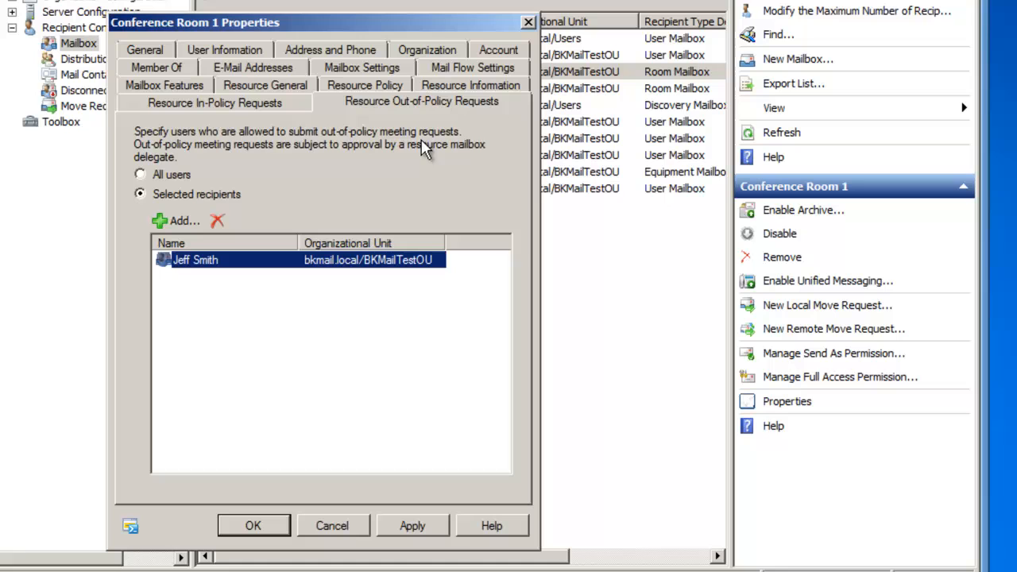
pyautogui.moveTo(379, 333)
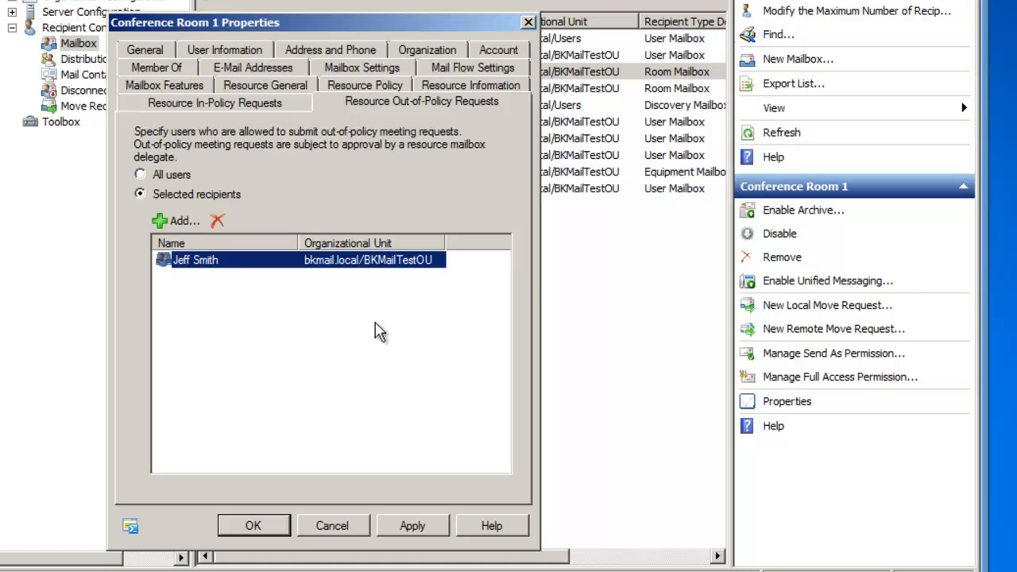
pyautogui.click(411, 526)
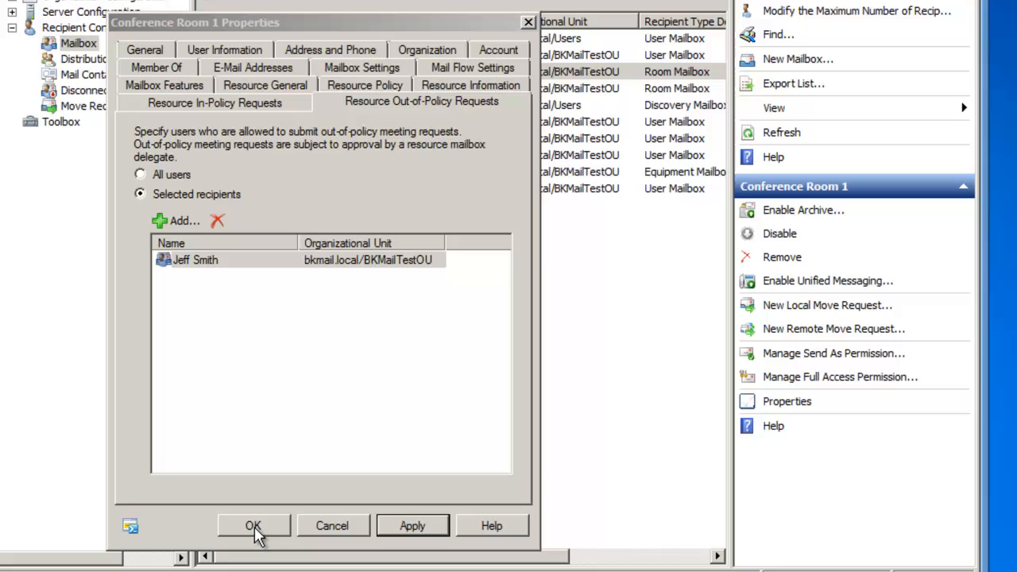
# Step: Save and close Conference Room 1's properties, then select Portable Projector 1
pyautogui.click(253, 525)
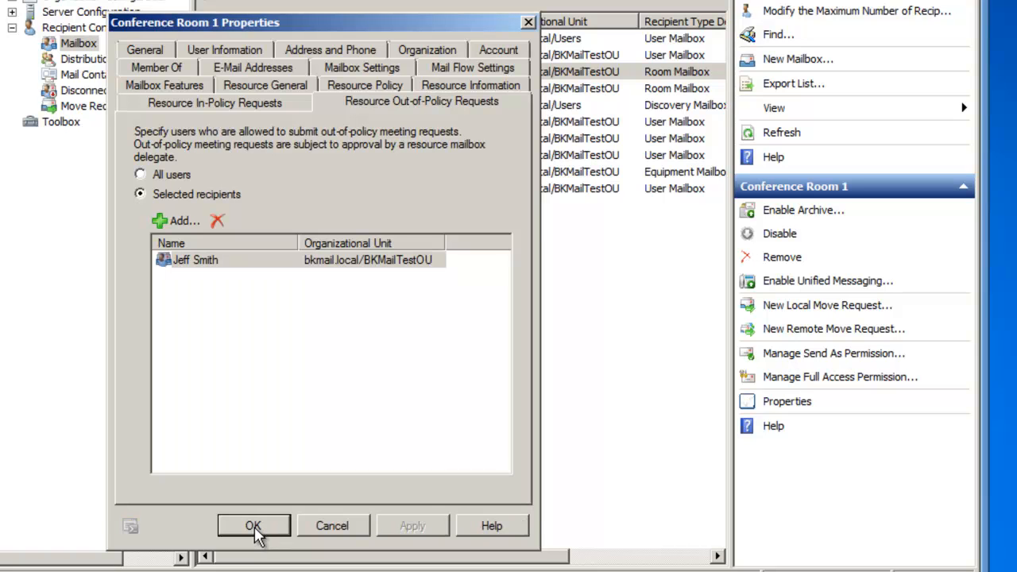
pyautogui.click(253, 525)
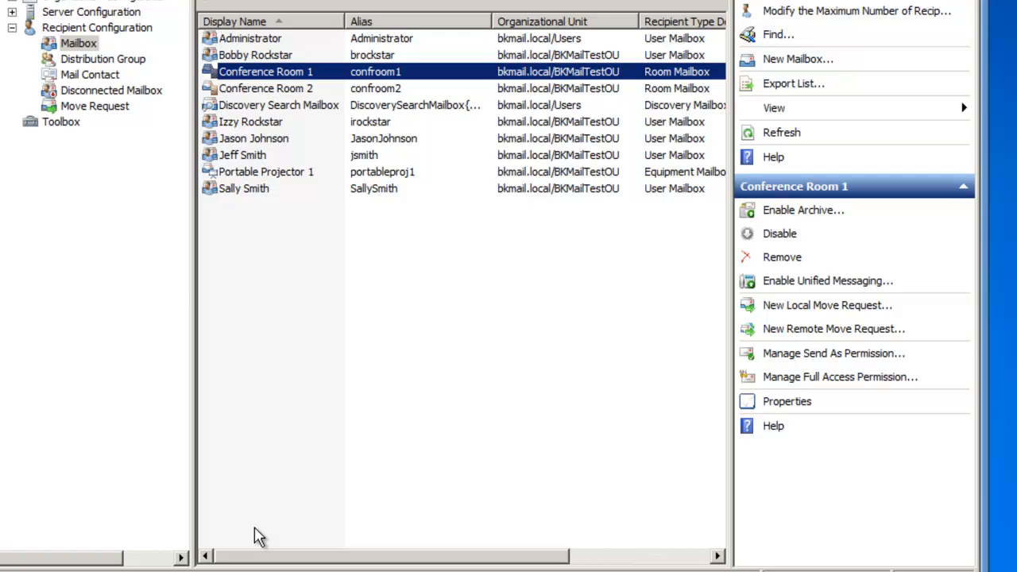
pyautogui.moveTo(269, 265)
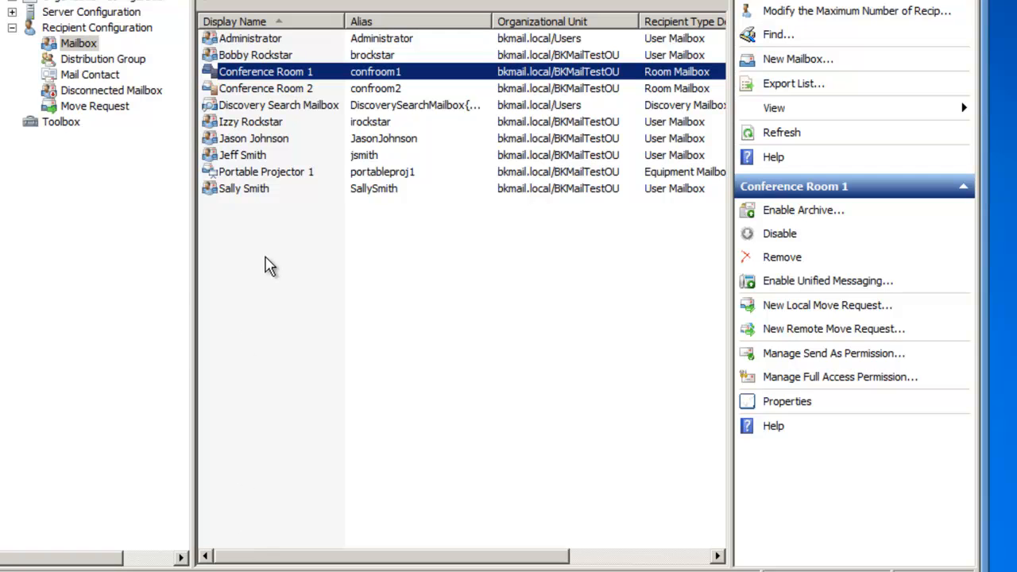
pyautogui.click(265, 172)
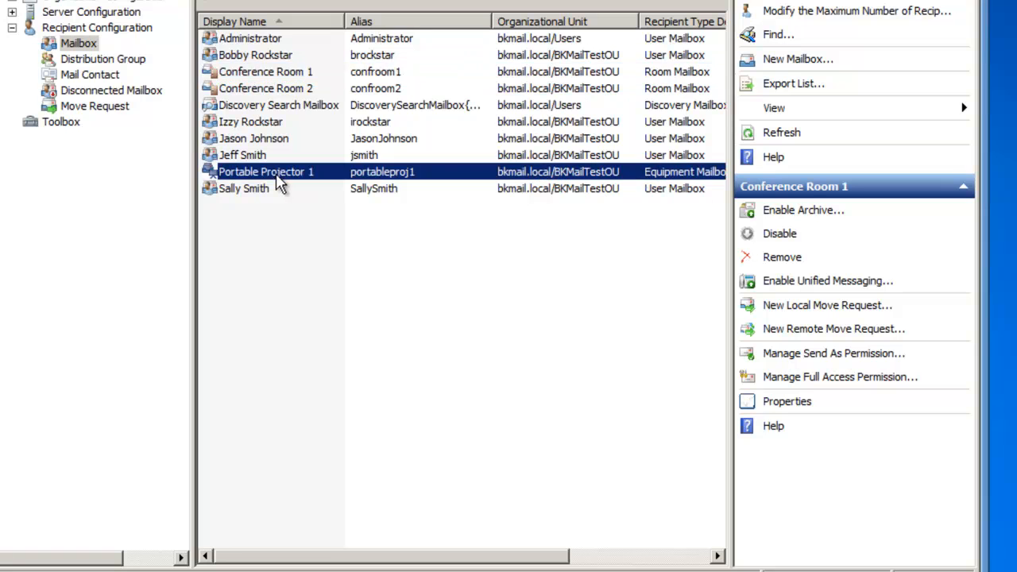
# Step: Give Portable Projector 1 a resource capacity of 1 and choose the Projector custom property
pyautogui.click(787, 401)
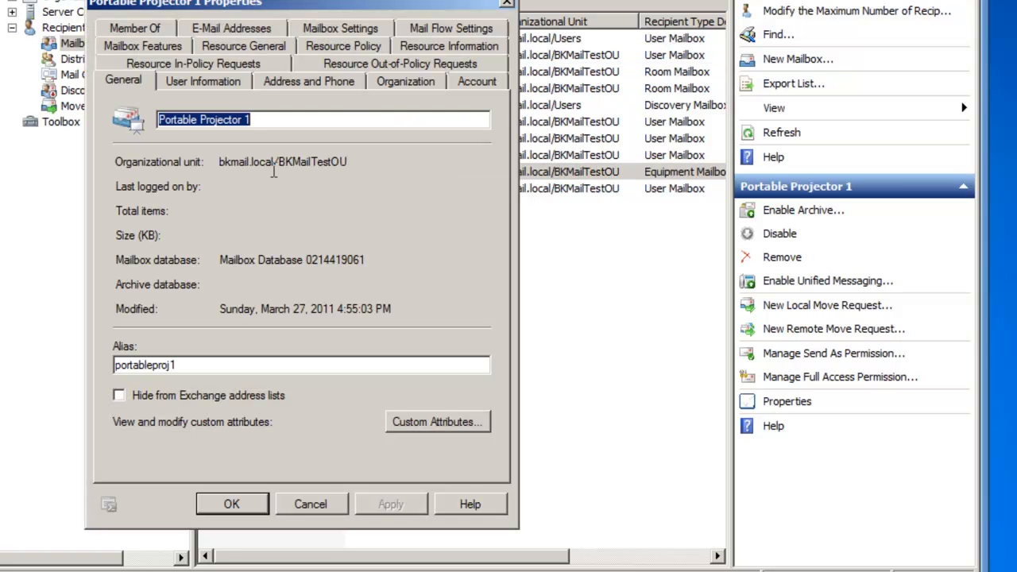
pyautogui.click(243, 80)
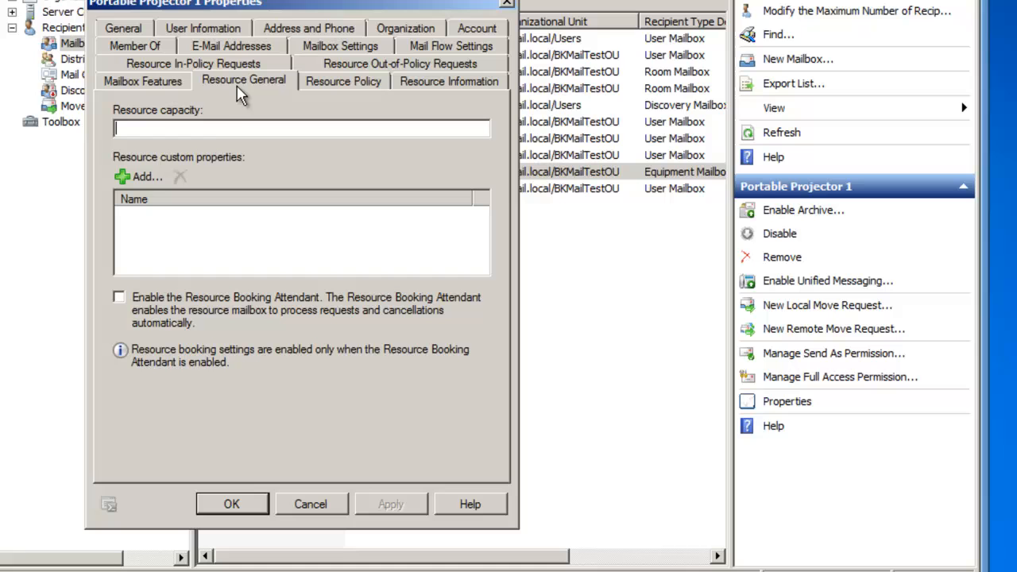
pyautogui.write('1')
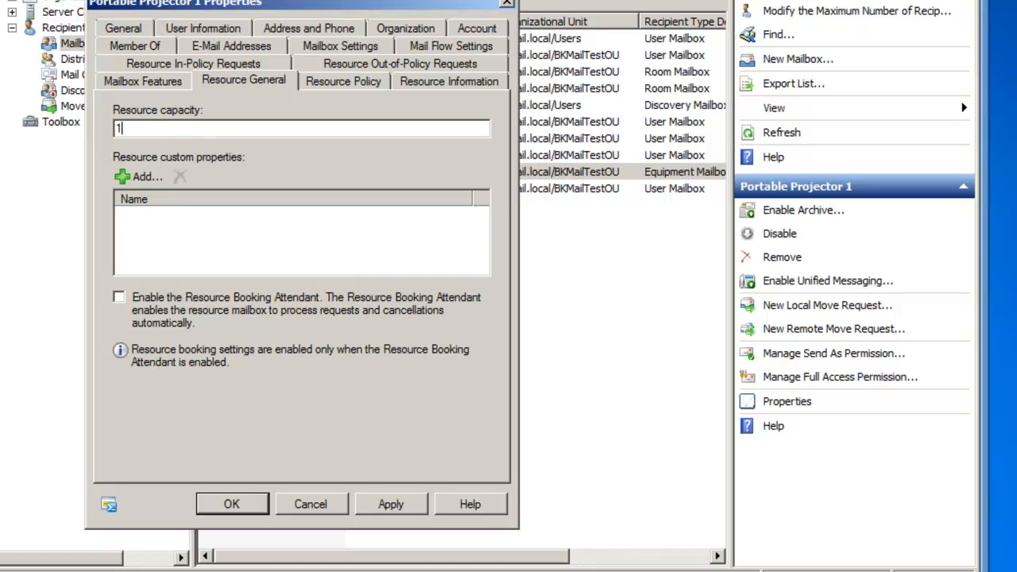
pyautogui.click(139, 176)
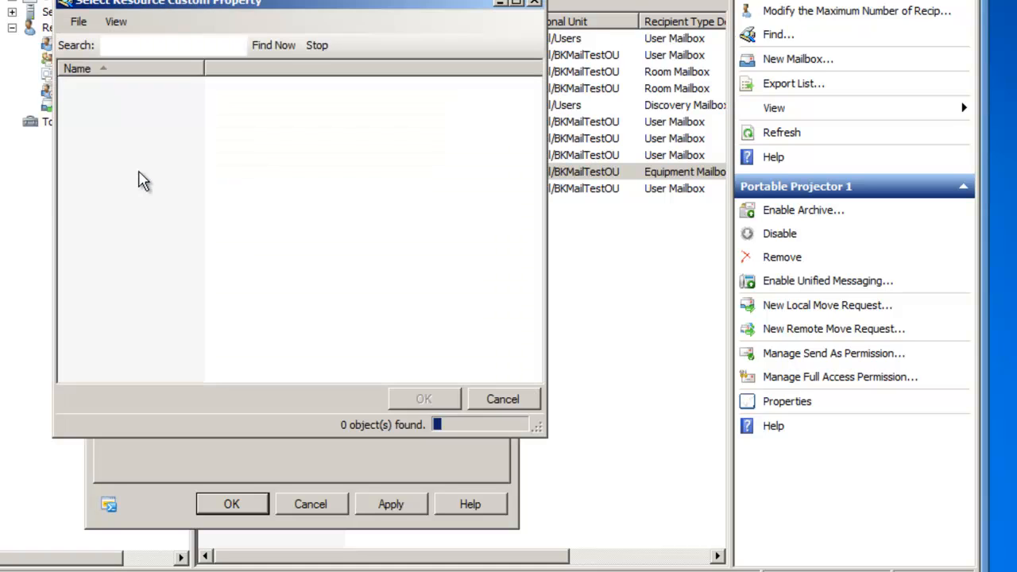
pyautogui.click(273, 44)
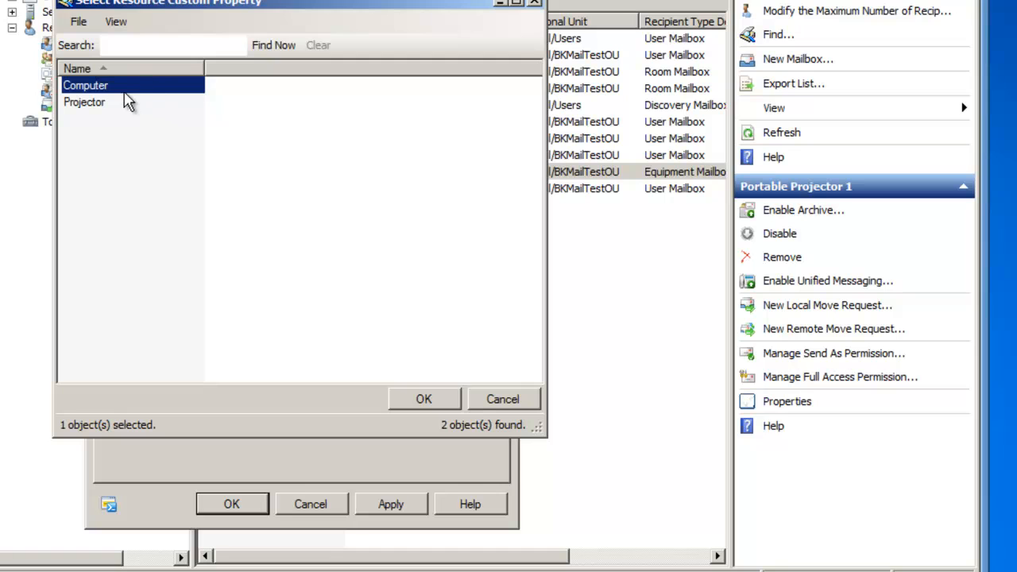
pyautogui.click(84, 102)
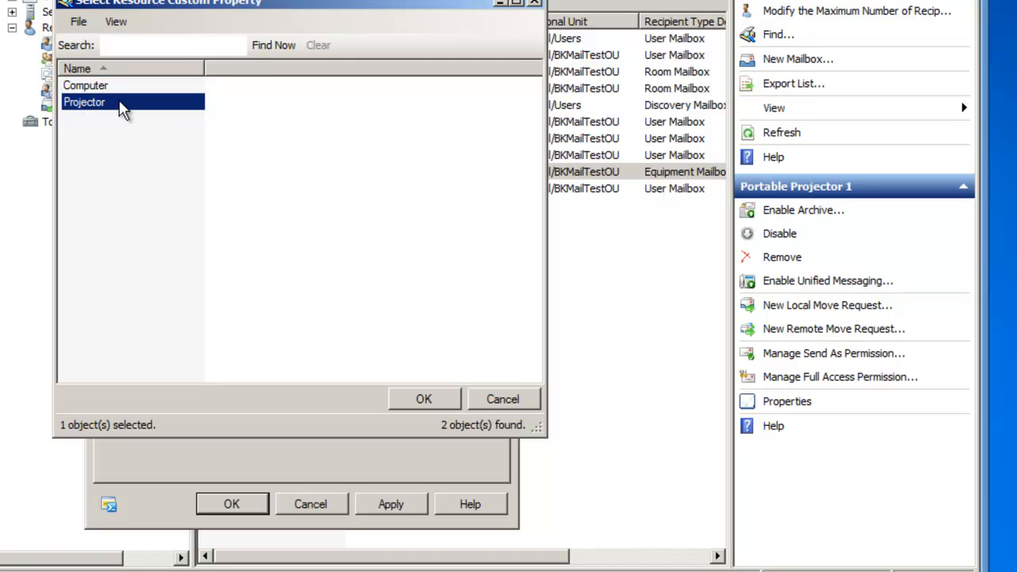